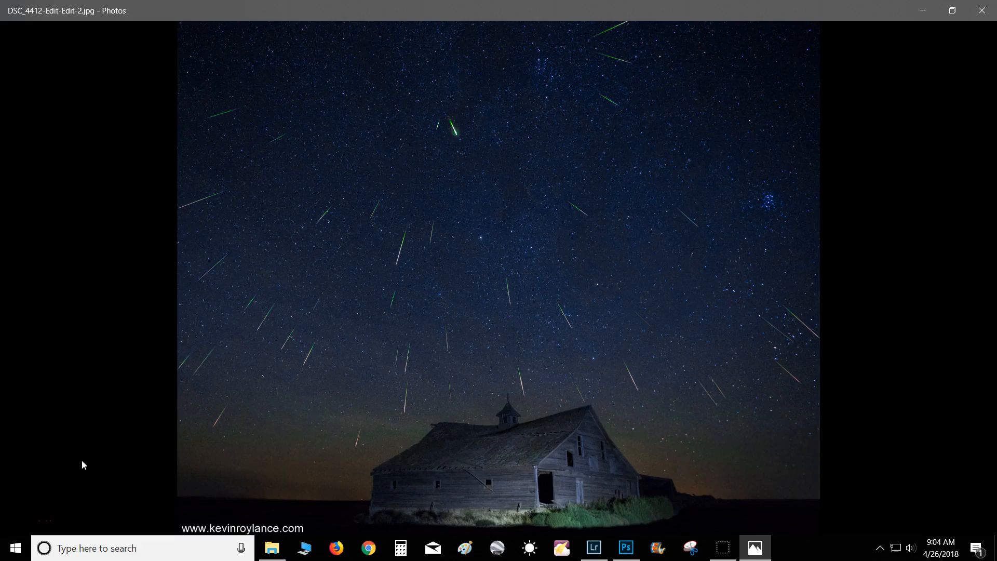
pyautogui.moveTo(256, 331)
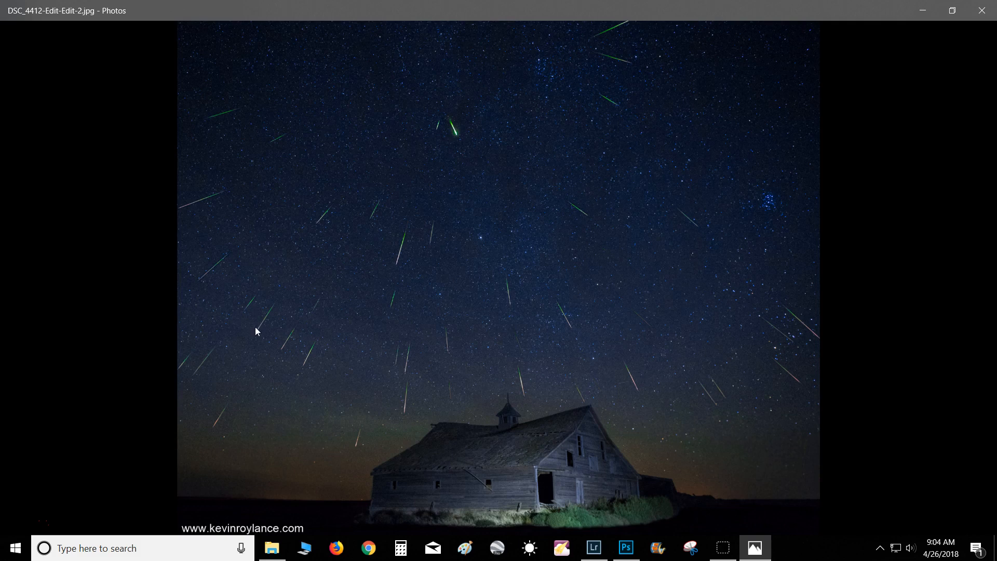
pyautogui.moveTo(704, 319)
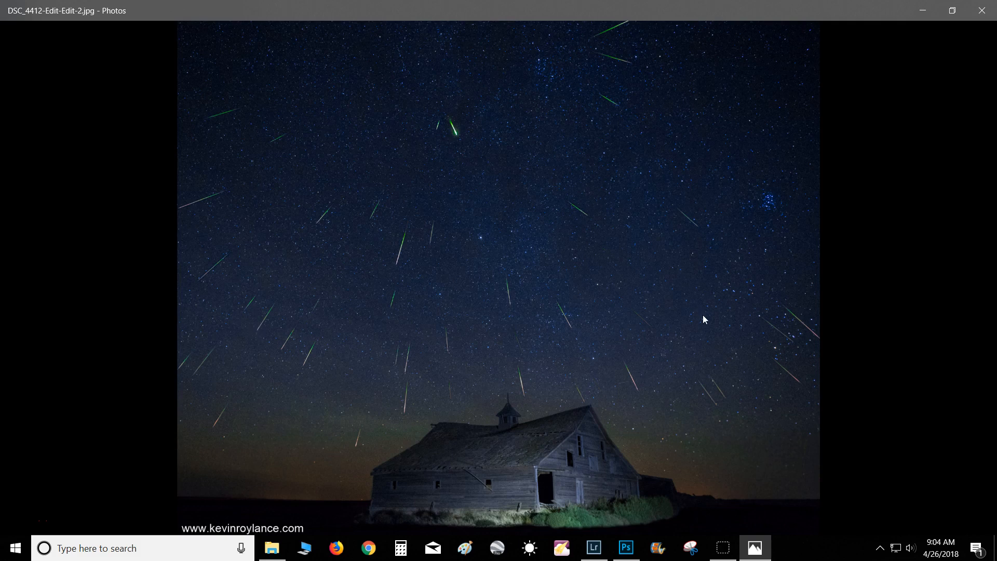
pyautogui.moveTo(737, 386)
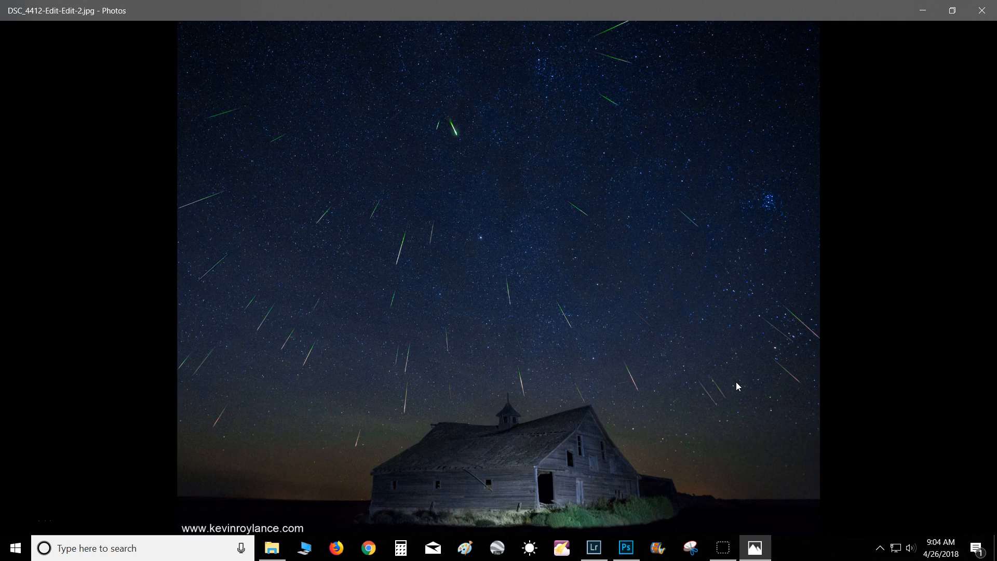
pyautogui.moveTo(727, 317)
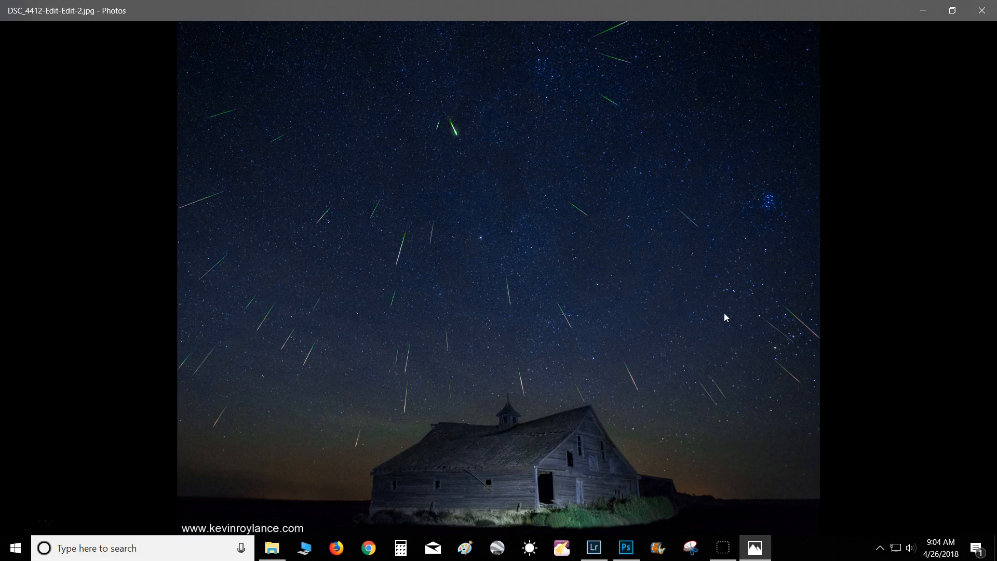
pyautogui.moveTo(561, 320)
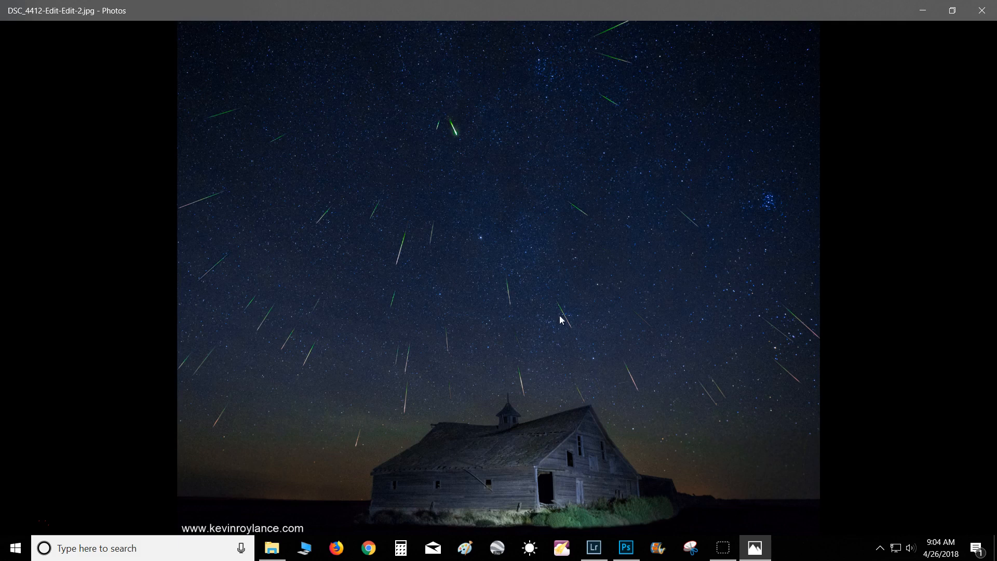
pyautogui.moveTo(420, 390)
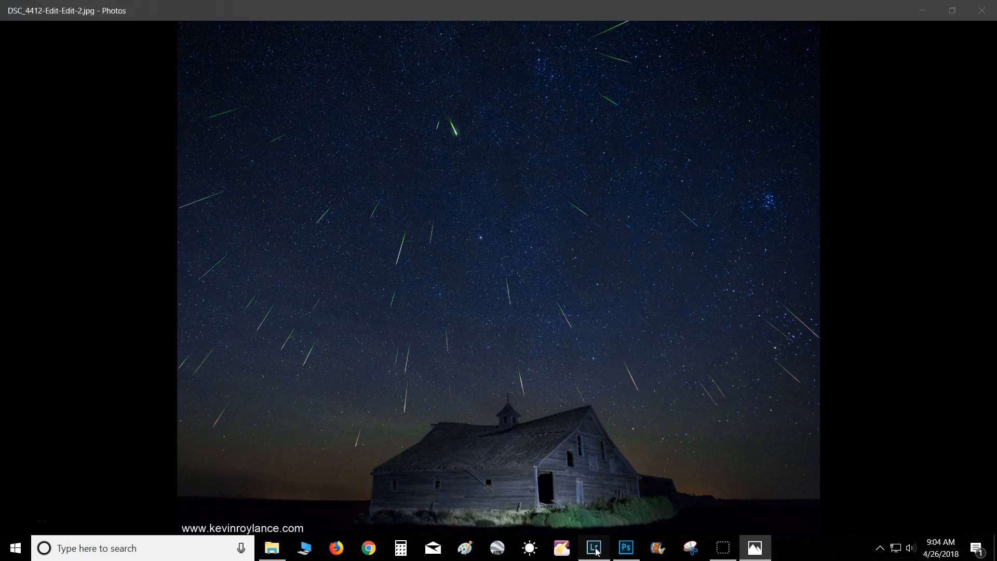
# Browse the barn night frames in Lightroom, from DSC_3754 back to DSC_4419
pyautogui.click(592, 547)
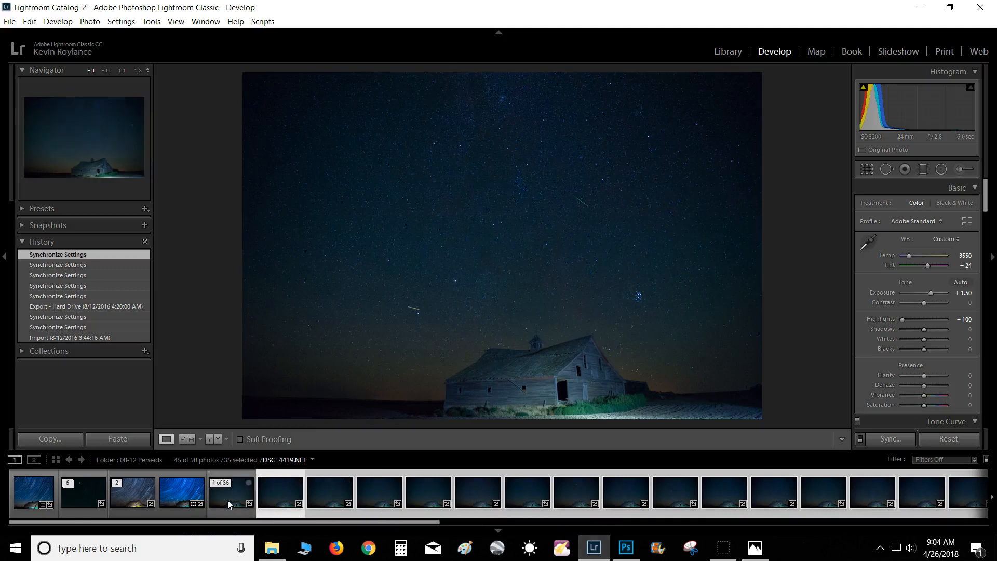
pyautogui.click(280, 492)
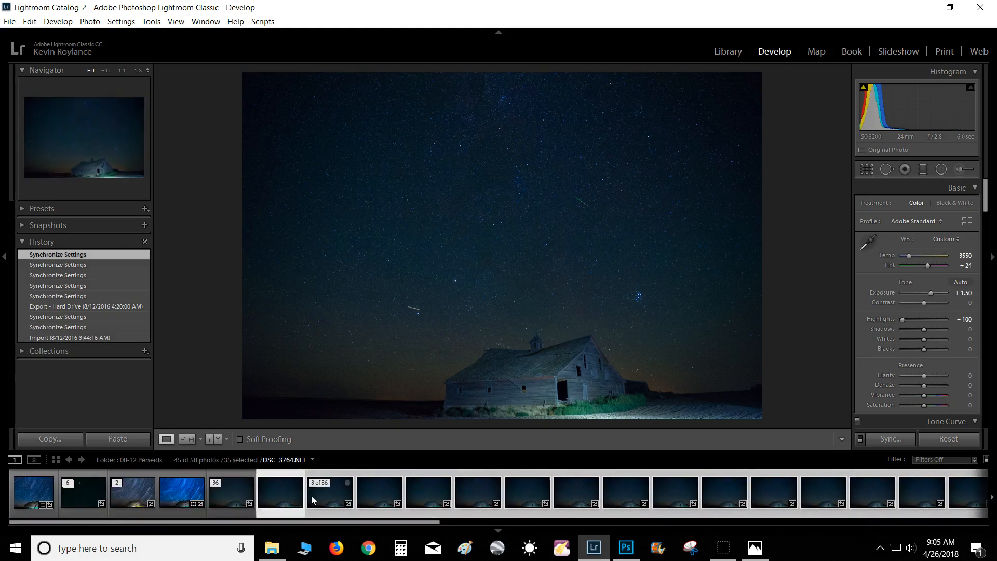
pyautogui.click(280, 491)
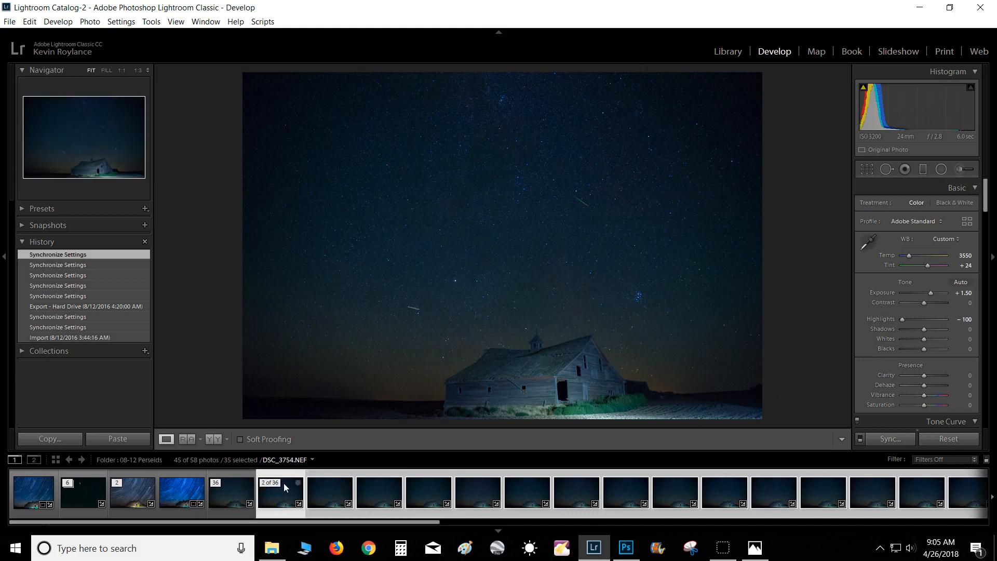
pyautogui.moveTo(282, 507)
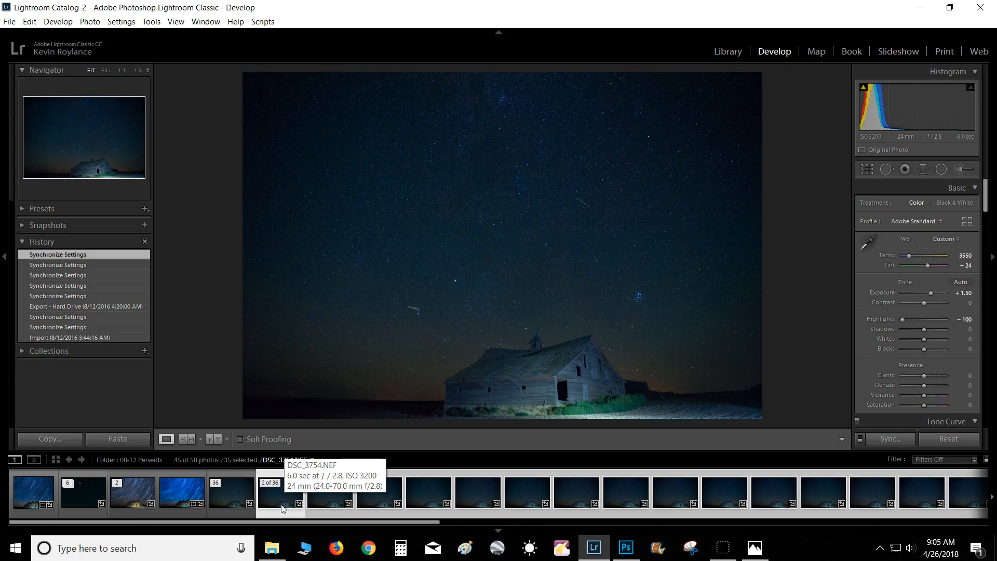
pyautogui.moveTo(263, 506)
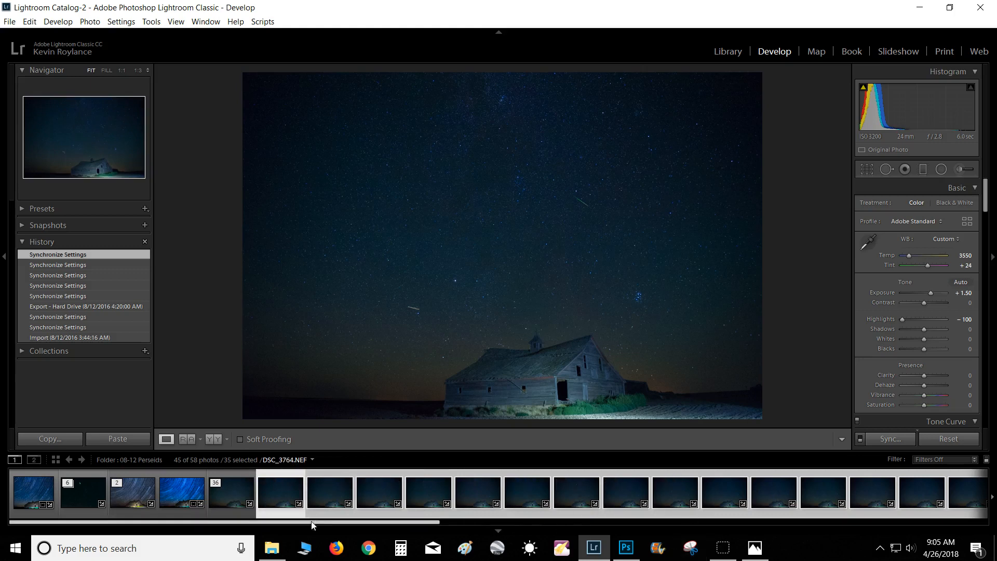
pyautogui.click(230, 493)
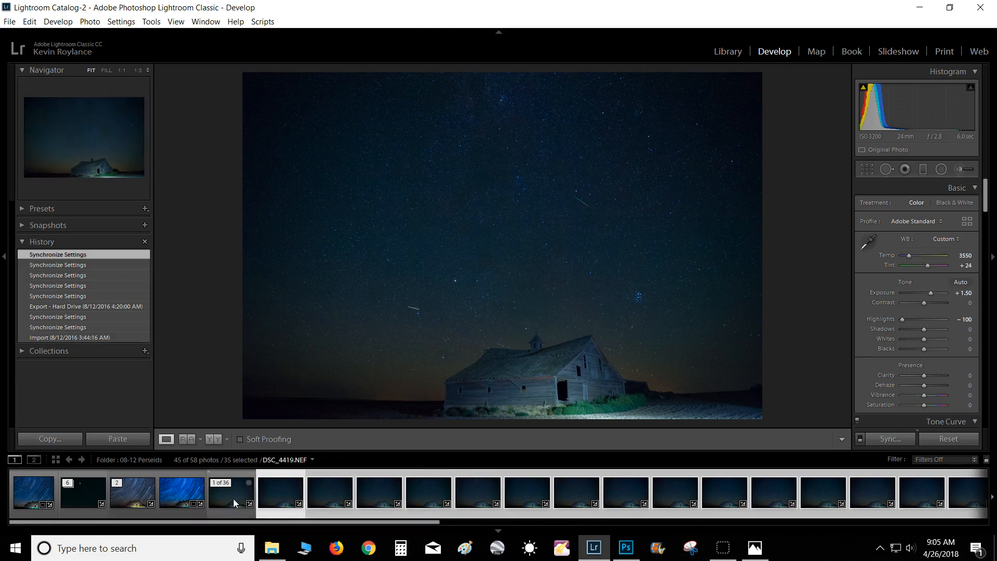
pyautogui.moveTo(280, 493)
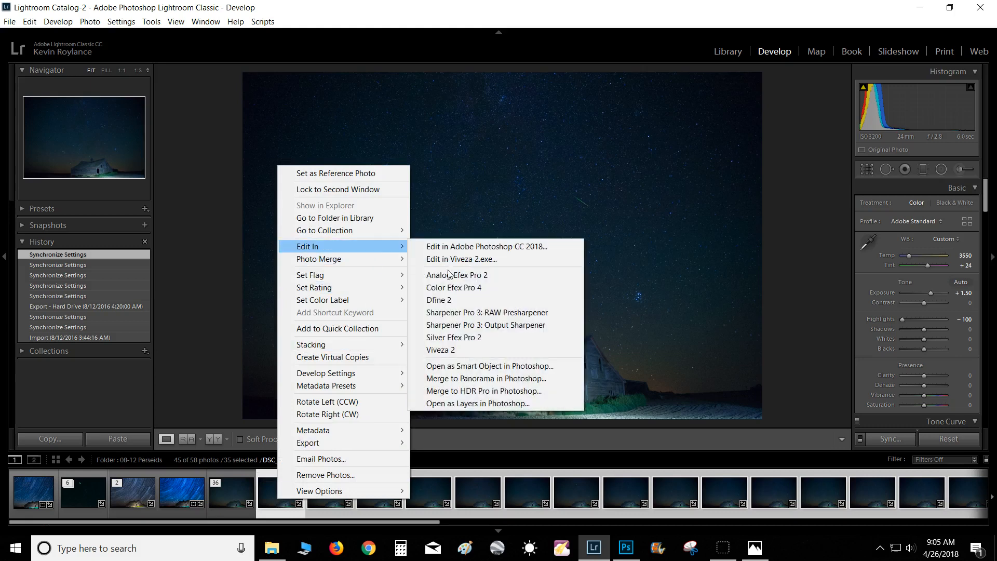
pyautogui.moveTo(475, 403)
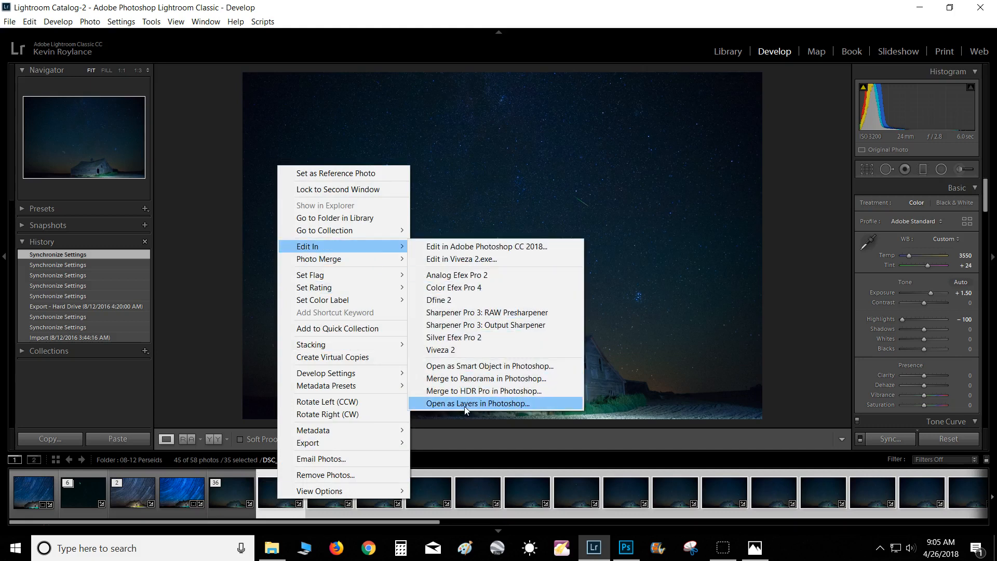
pyautogui.moveTo(466, 488)
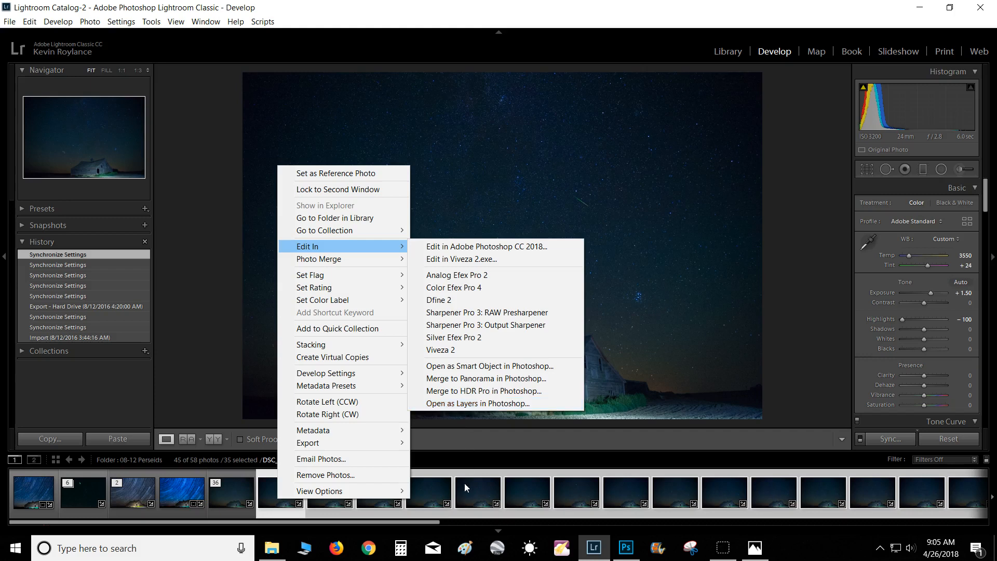
# Open the chosen frames as layers in one Photoshop document and review the layer stack
pyautogui.click(485, 402)
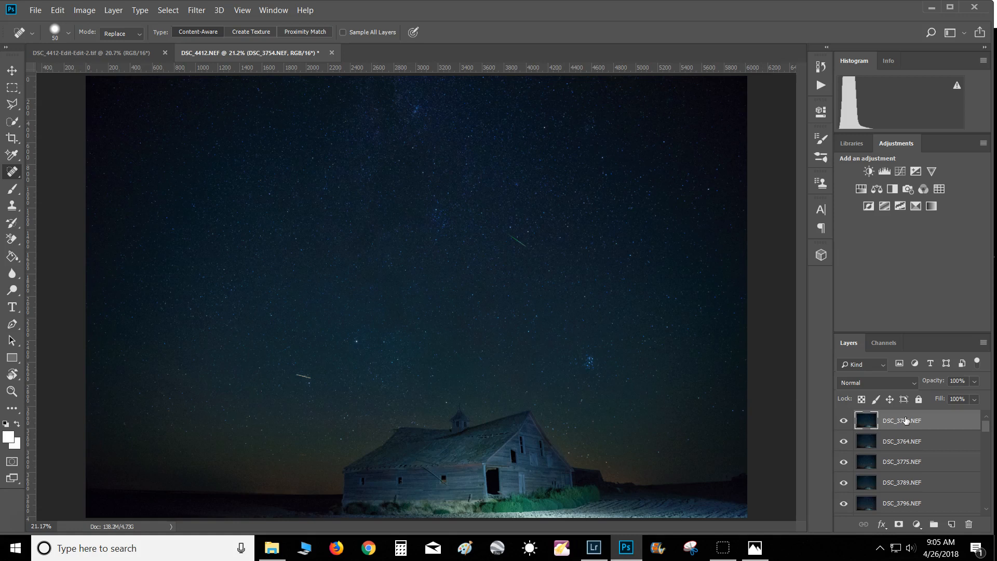
pyautogui.scroll(-3)
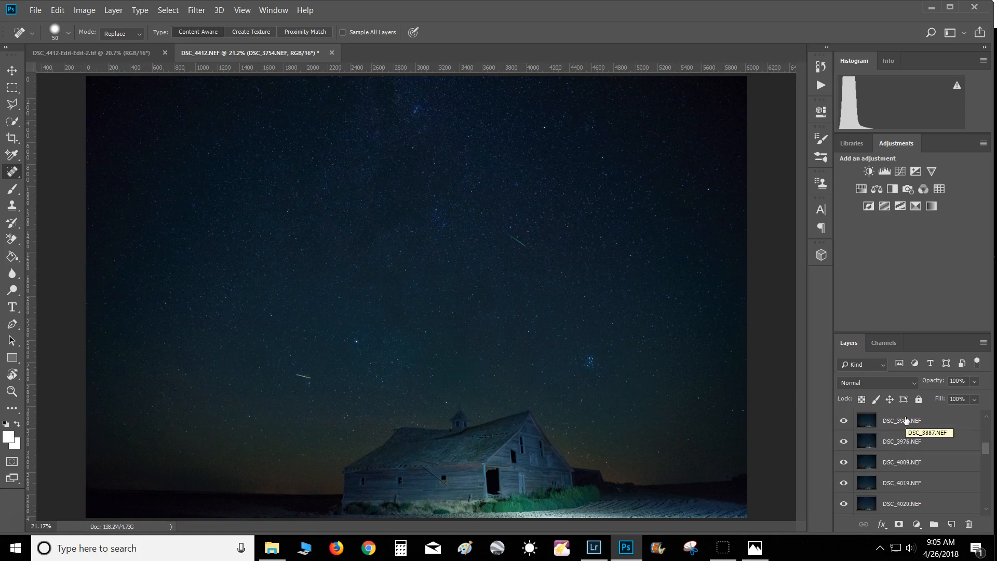
pyautogui.scroll(-3)
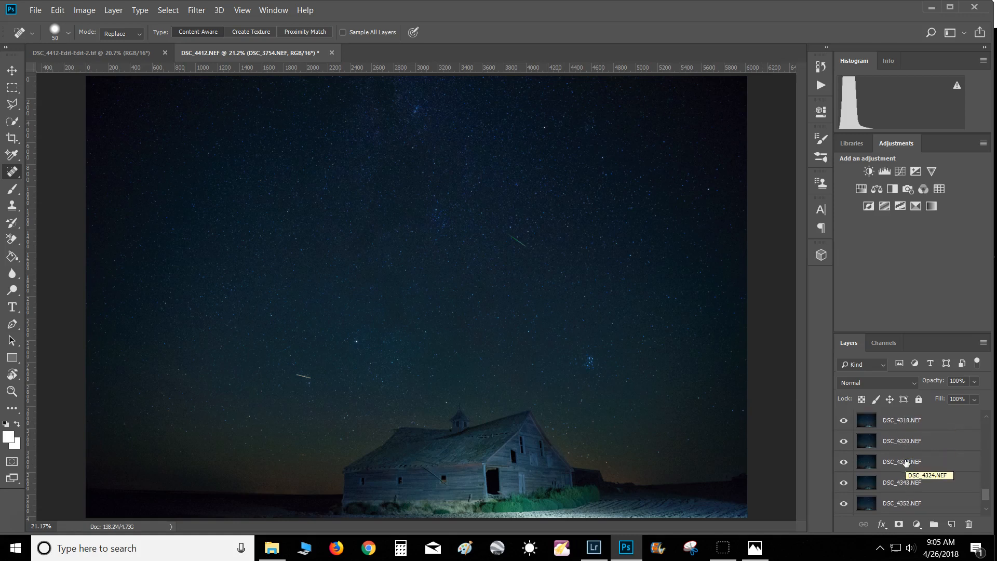
pyautogui.scroll(-3)
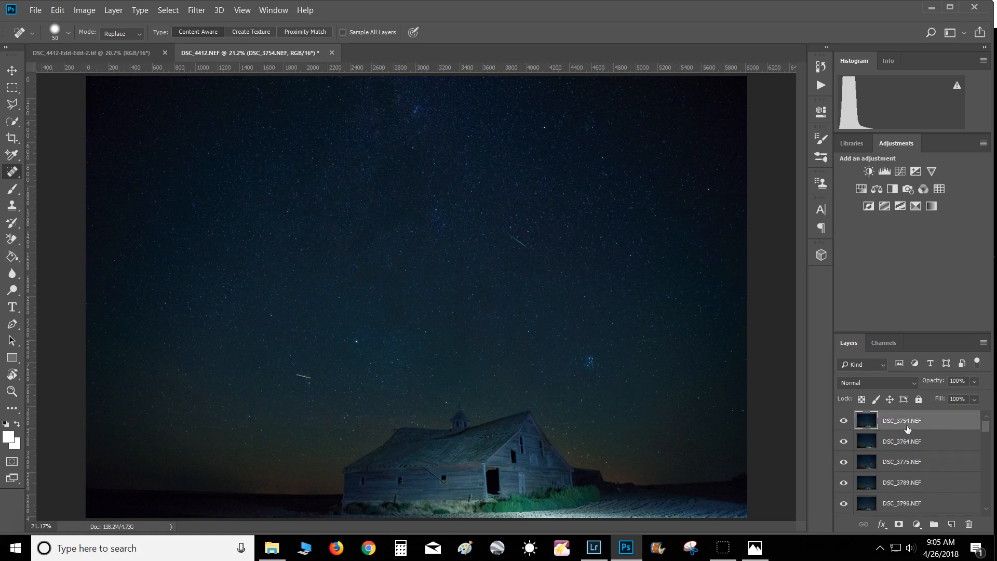
# Select only barn frame DSC_4419 in Lightroom and edit it in Photoshop CC 2018
pyautogui.click(592, 547)
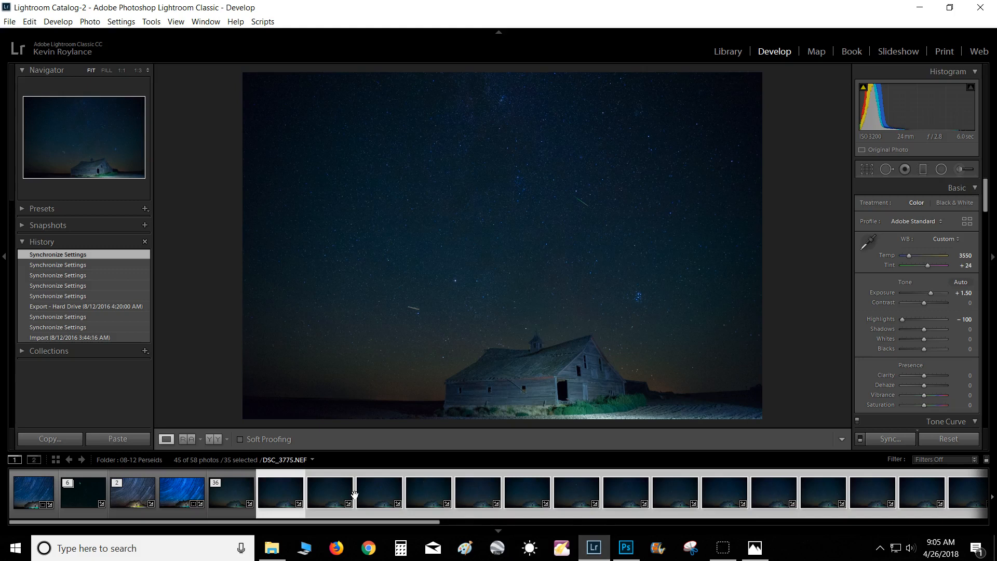
pyautogui.click(231, 491)
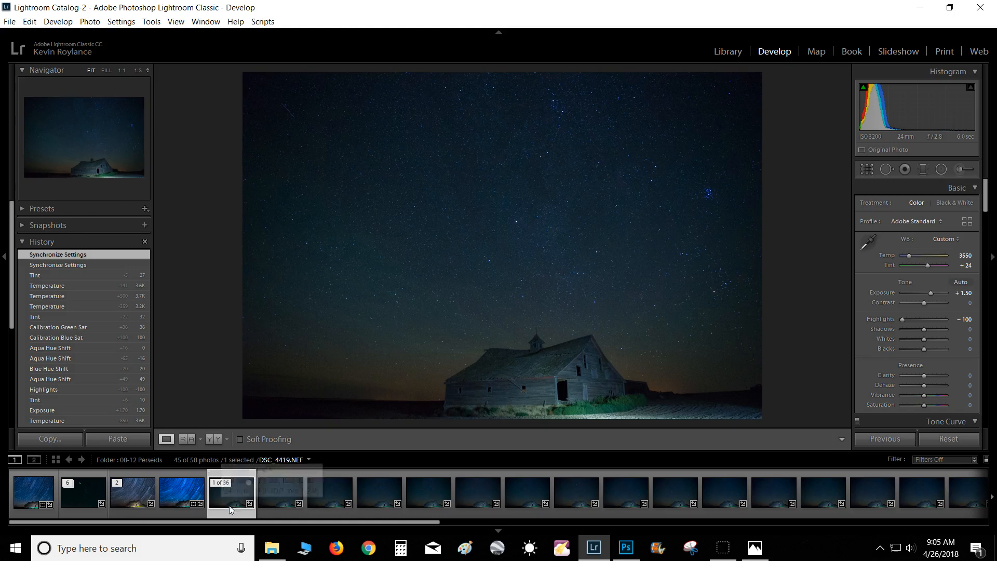
pyautogui.rightClick(231, 493)
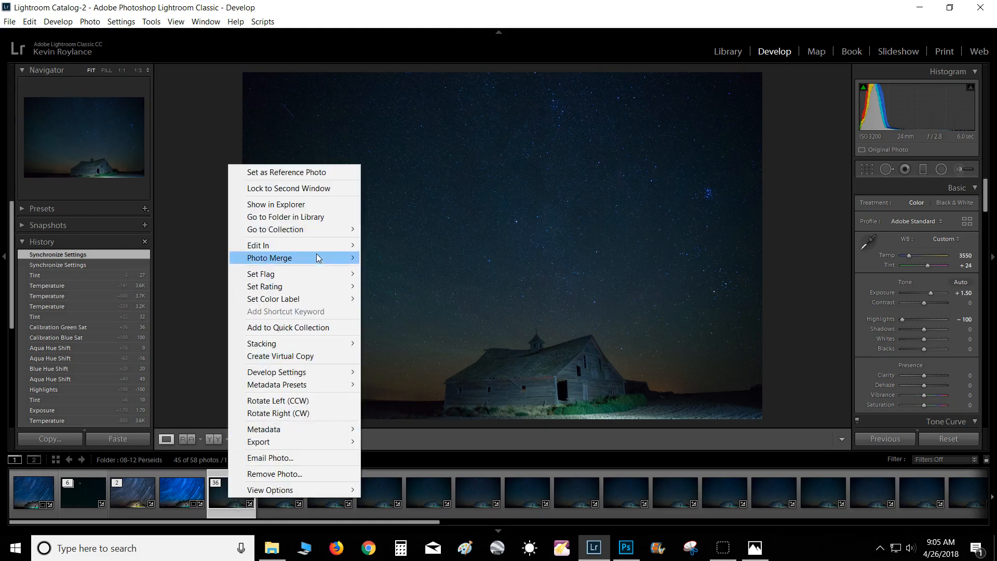
pyautogui.moveTo(258, 245)
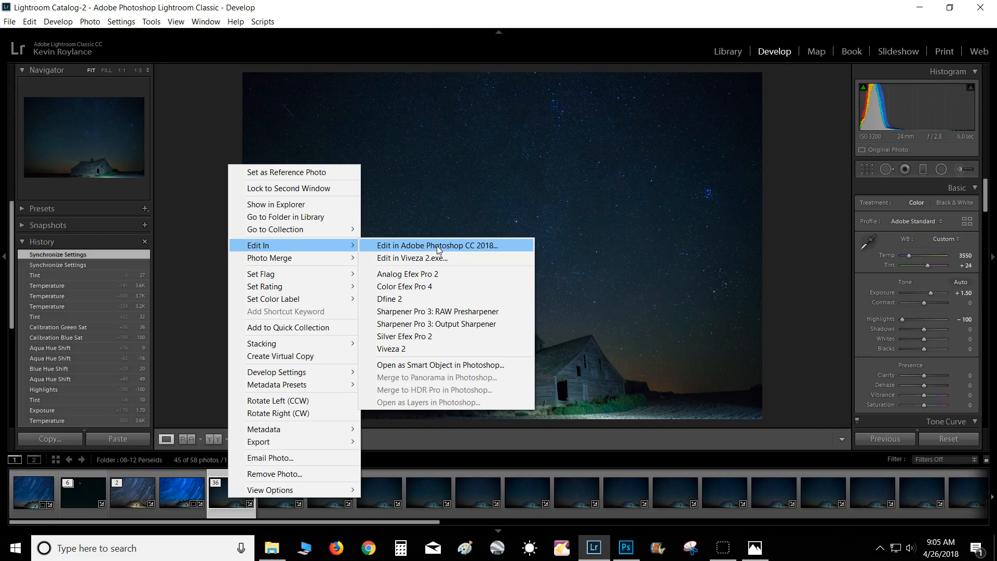
pyautogui.click(436, 245)
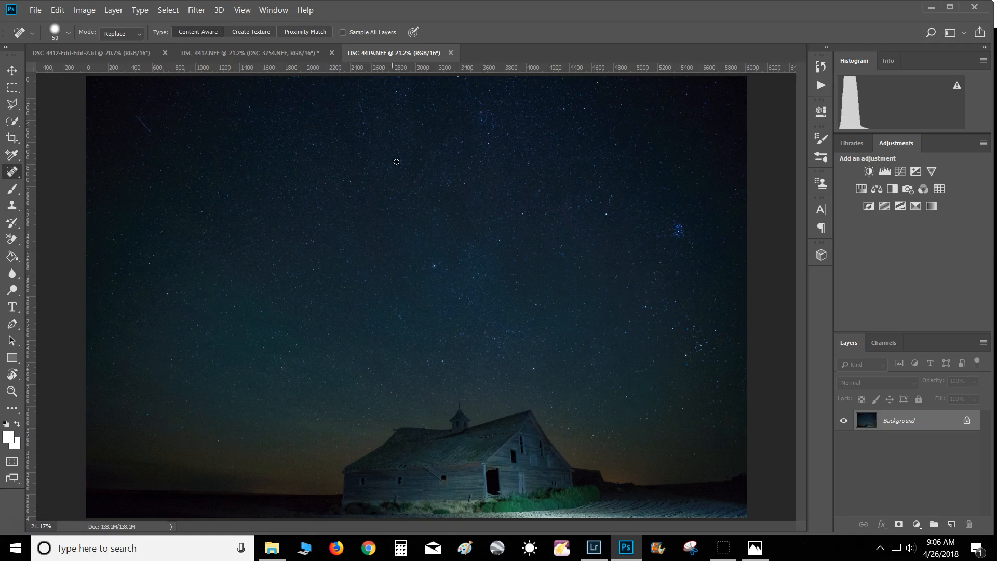
# Return to the layered DSC_4412.NEF document and select the Clone Stamp tool
pyautogui.click(251, 53)
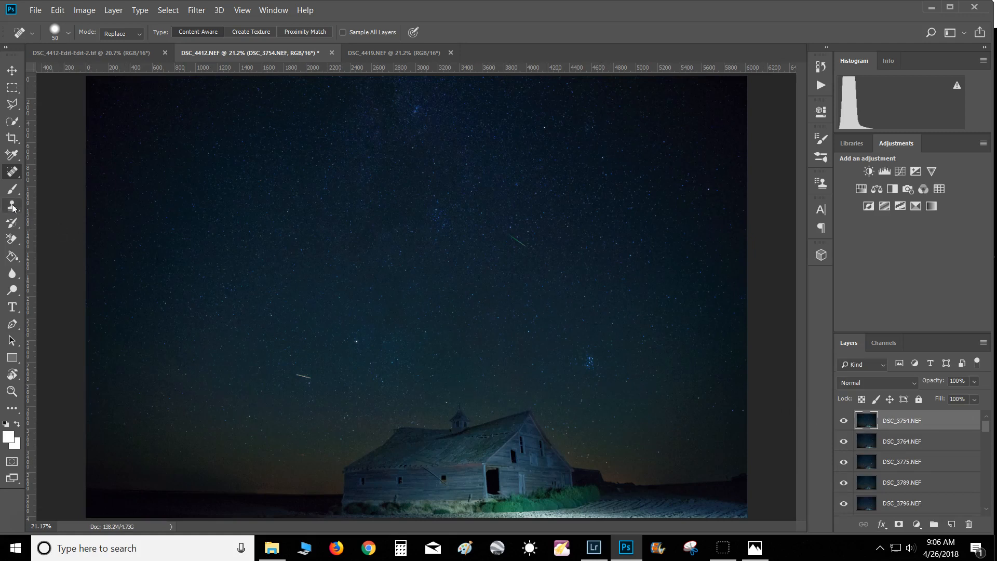
pyautogui.moveTo(11, 207)
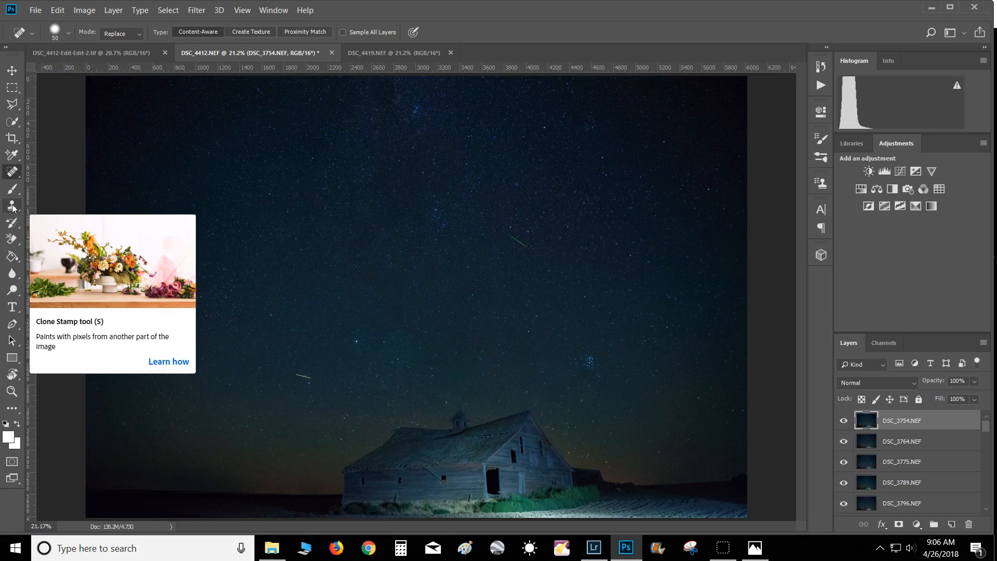
pyautogui.click(12, 206)
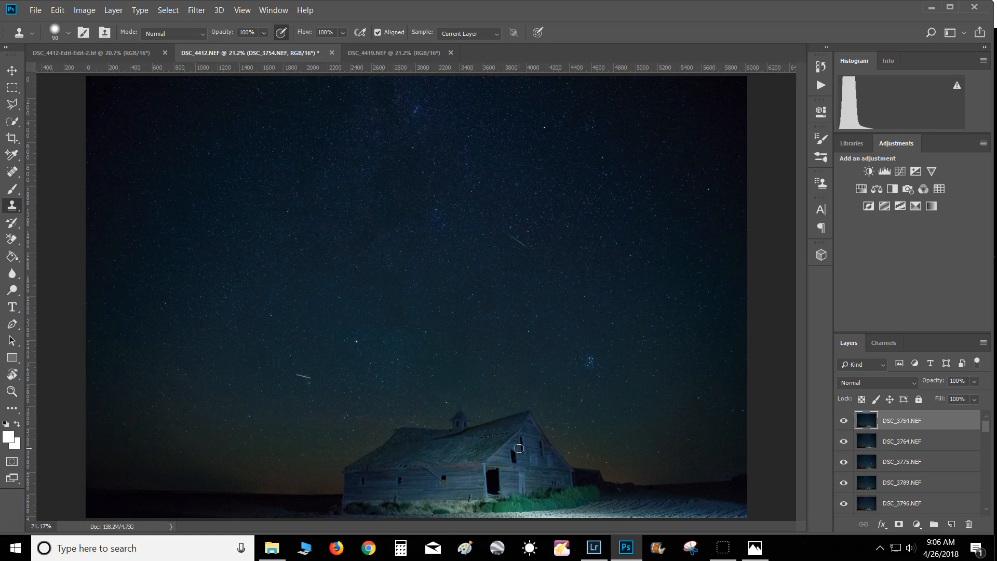
pyautogui.moveTo(526, 470)
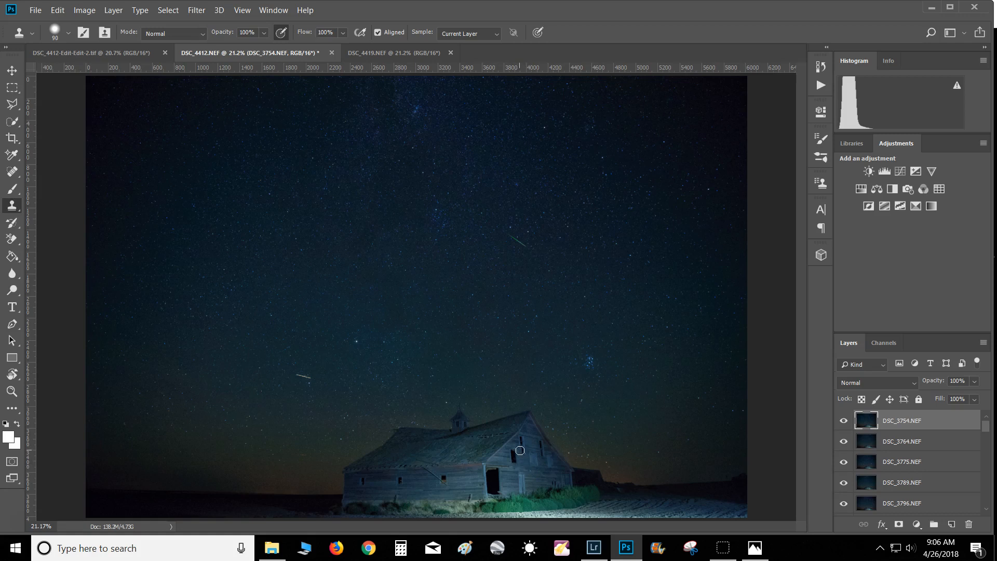
pyautogui.moveTo(517, 463)
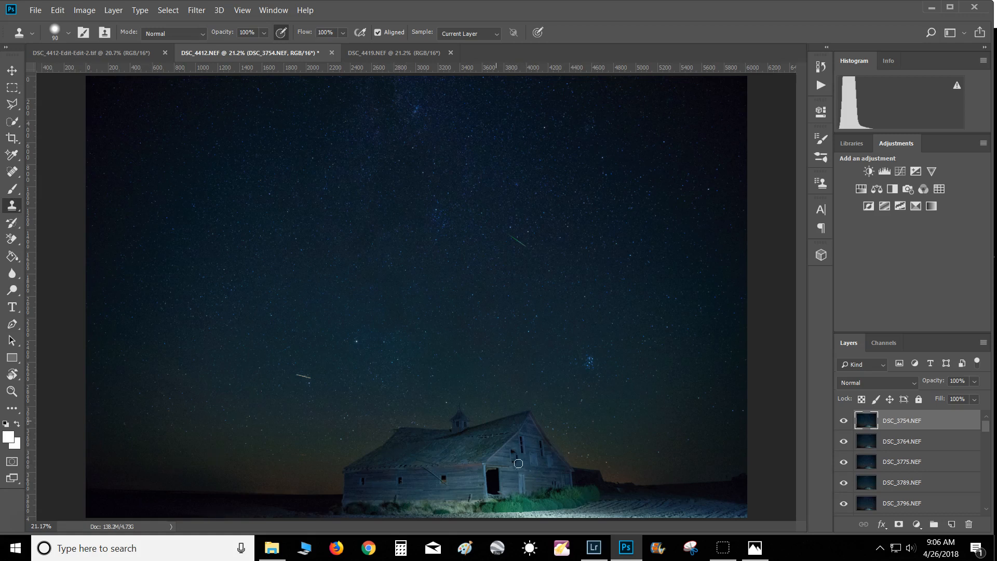
# Set the clone alignment on DSC_4419's barn window and bring that photo forward
pyautogui.click(394, 53)
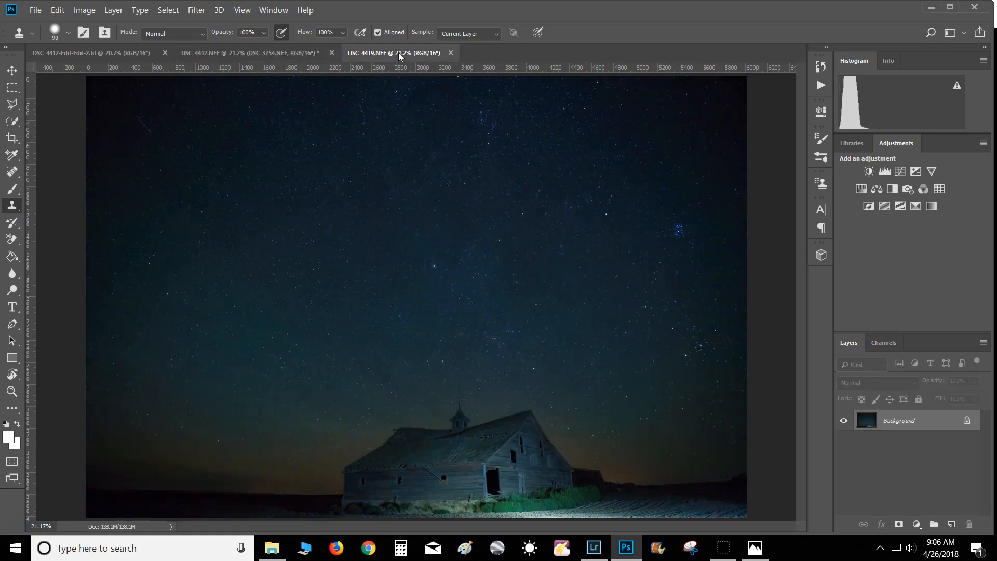
pyautogui.moveTo(527, 487)
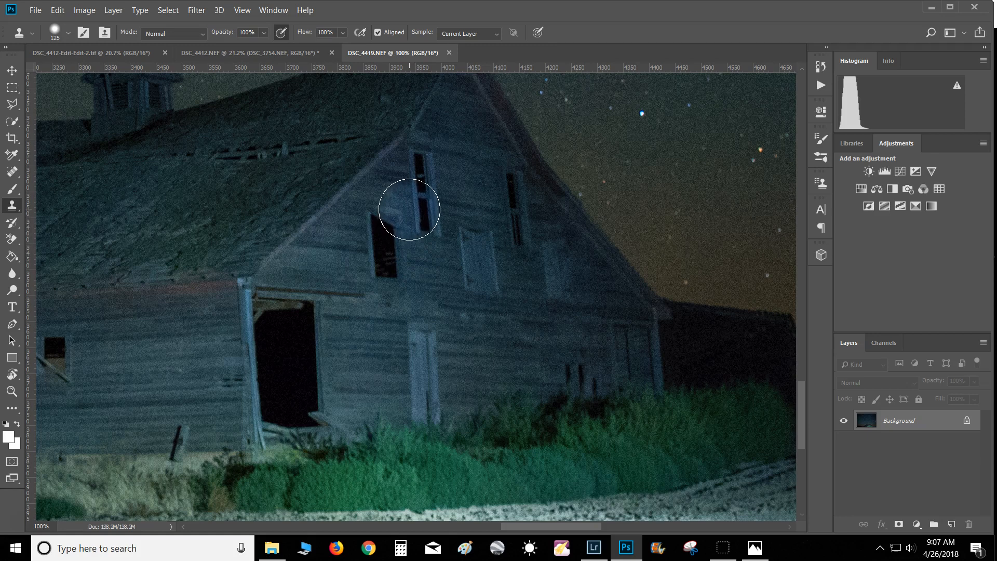
pyautogui.click(409, 210)
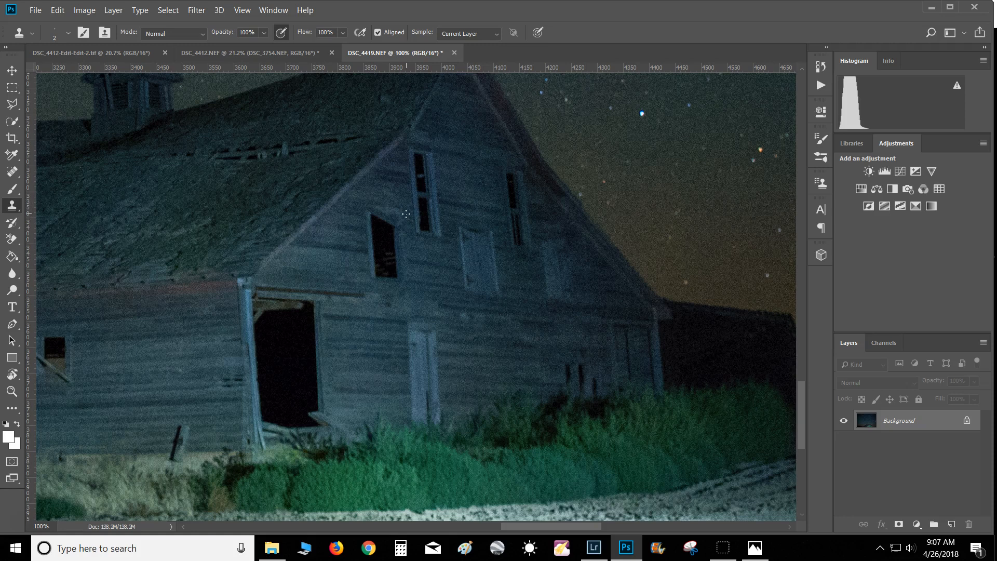
pyautogui.click(406, 213)
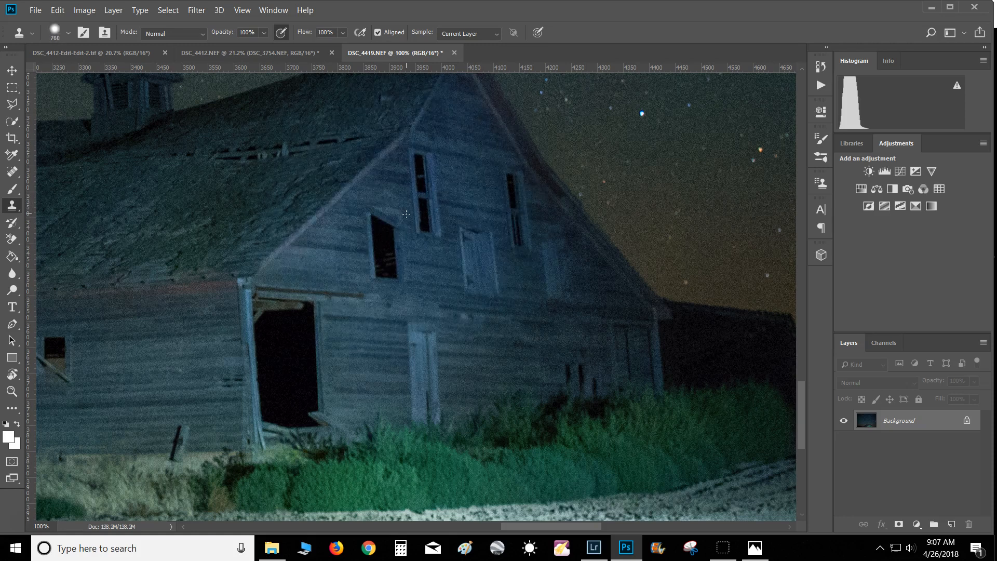
pyautogui.click(407, 216)
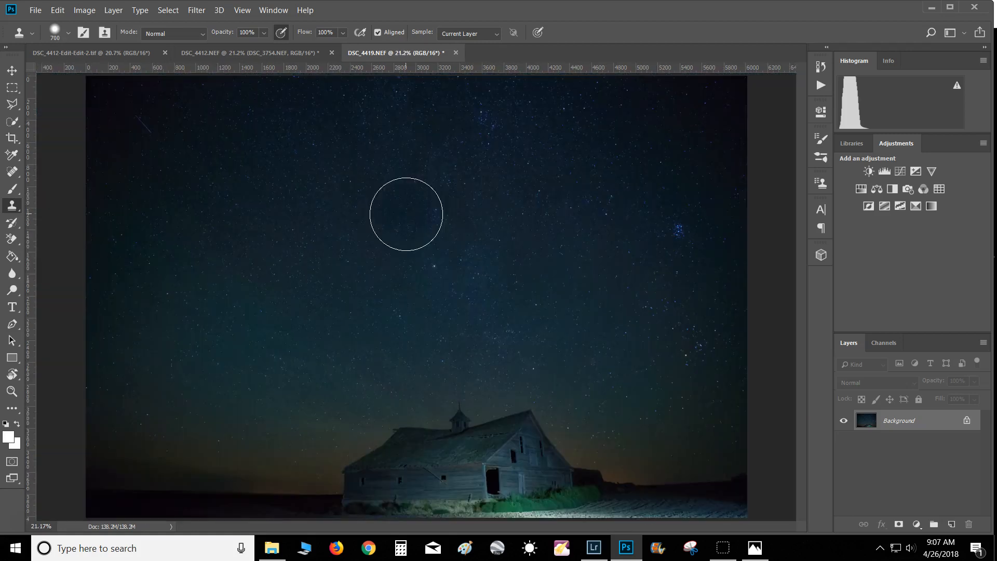
pyautogui.moveTo(422, 285)
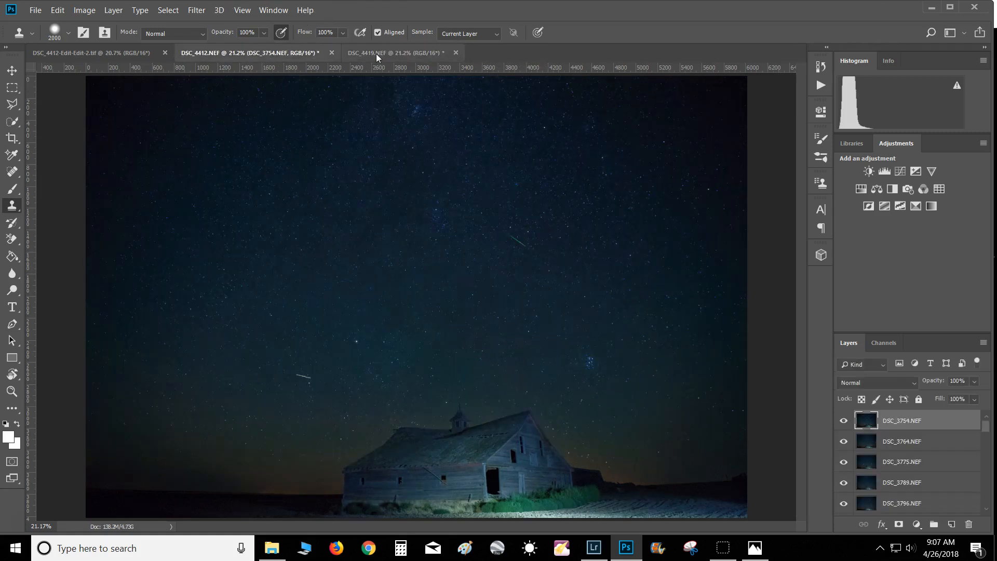
pyautogui.click(394, 52)
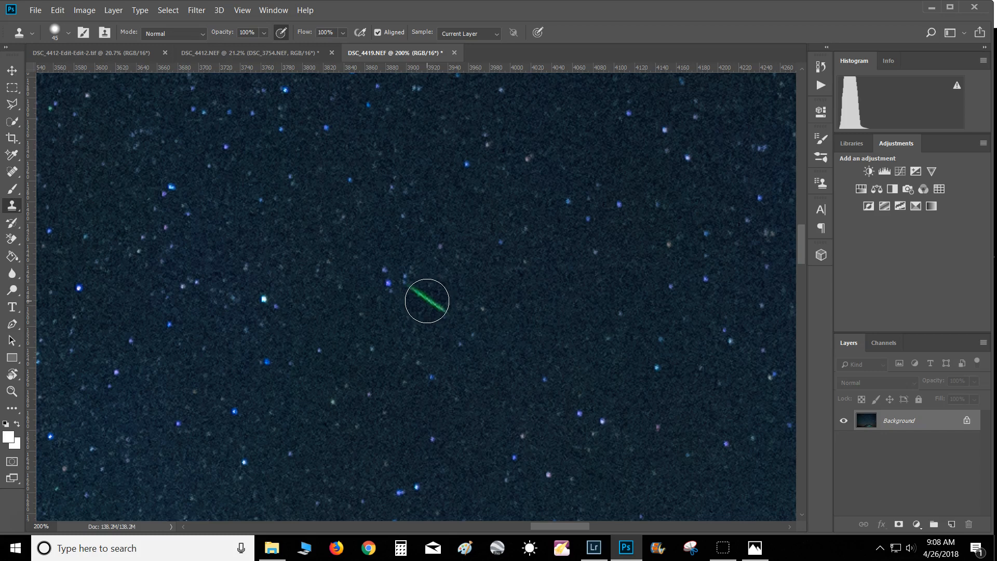
# Set Clone Stamp size and hardness in DSC_4419, then return to the stacked frames
pyautogui.rightClick(426, 300)
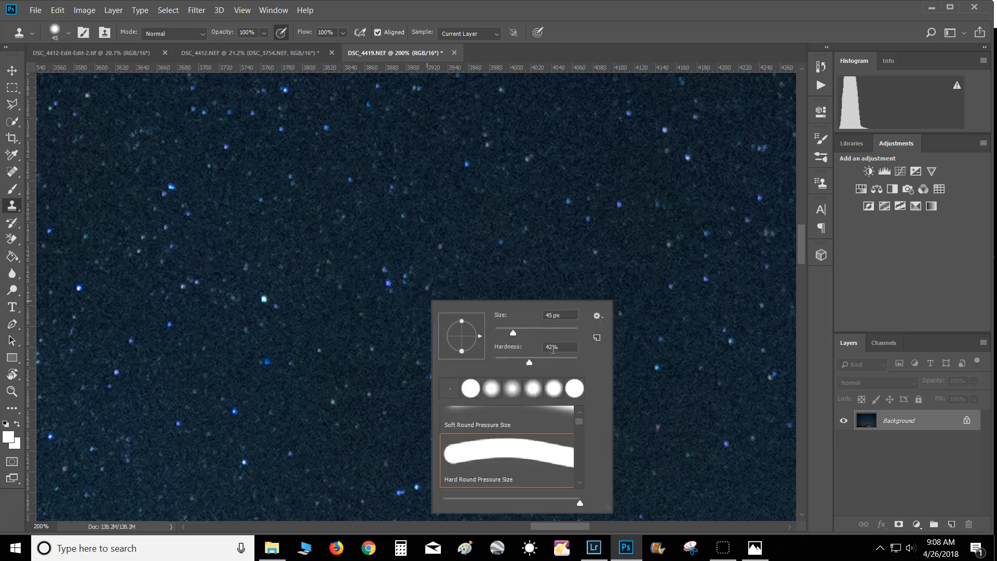
pyautogui.moveTo(427, 276)
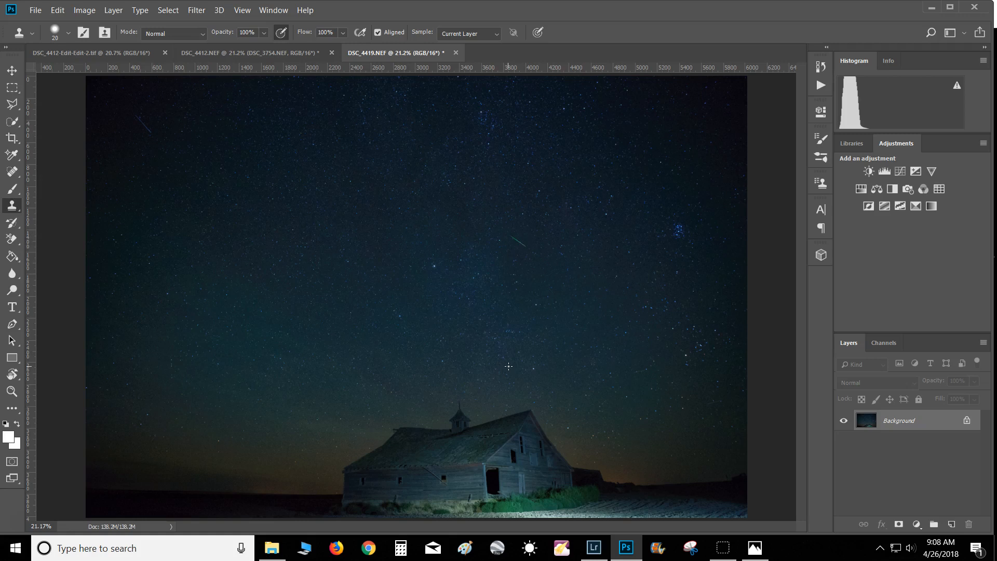
pyautogui.click(248, 52)
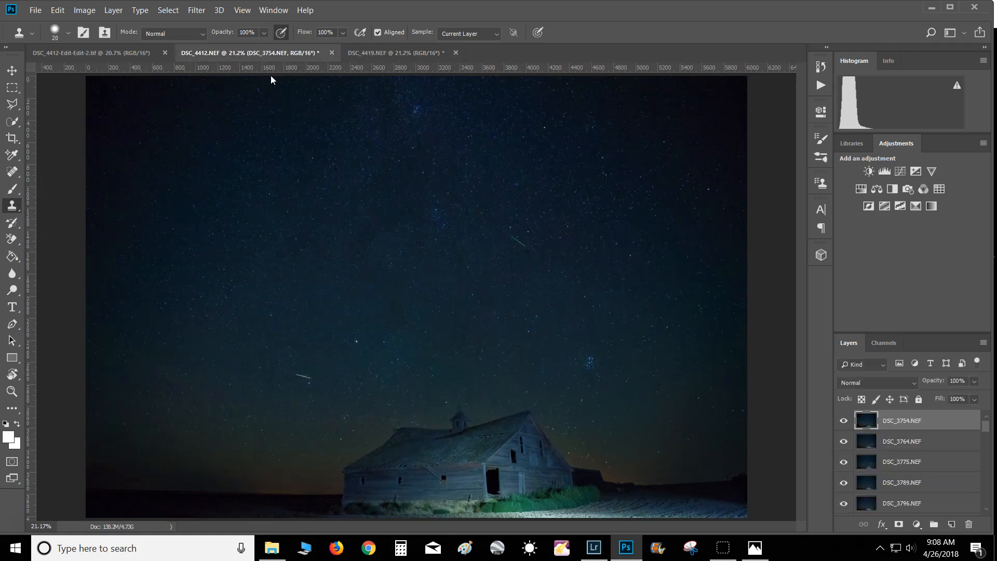
pyautogui.moveTo(374, 107)
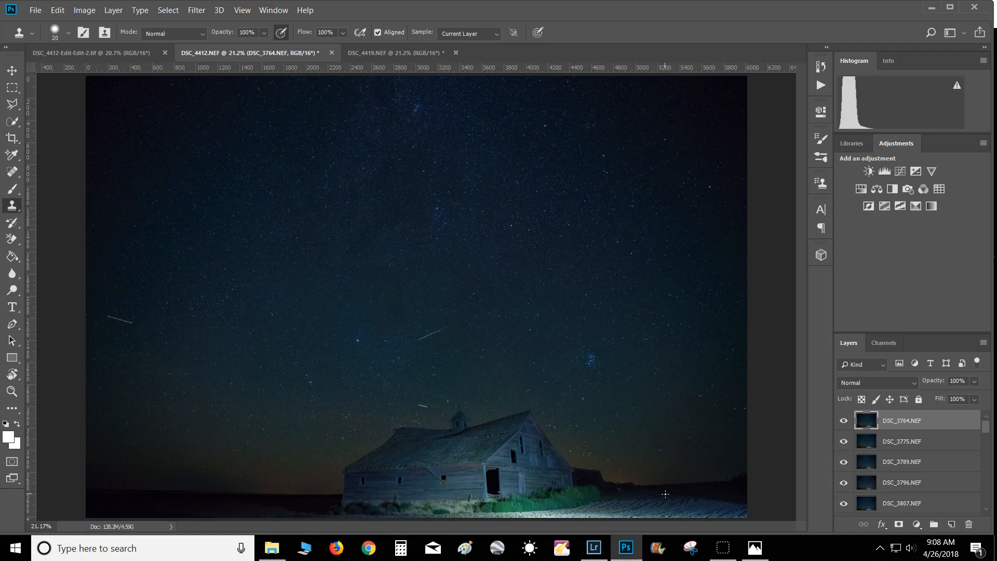
pyautogui.moveTo(515, 450)
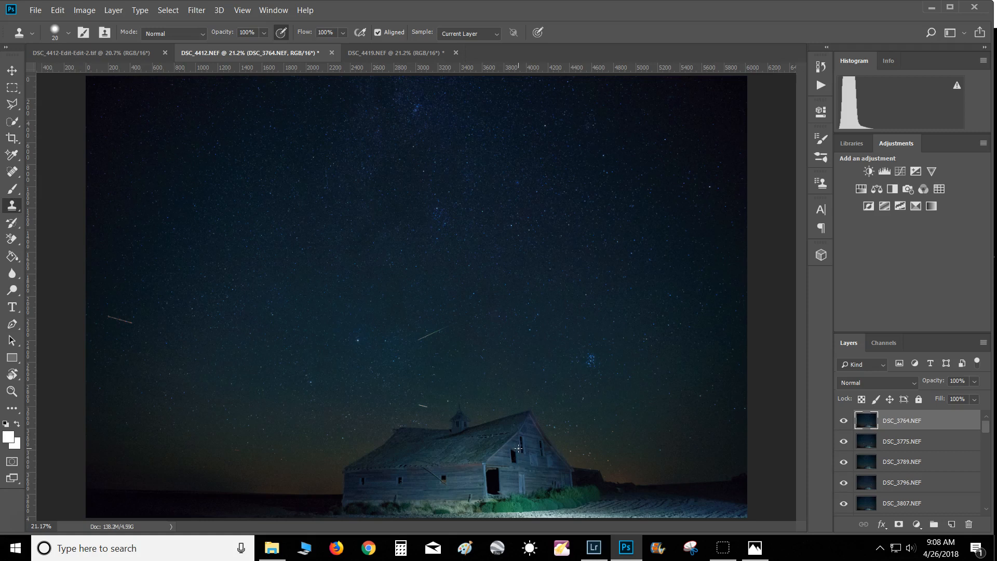
pyautogui.moveTo(378, 82)
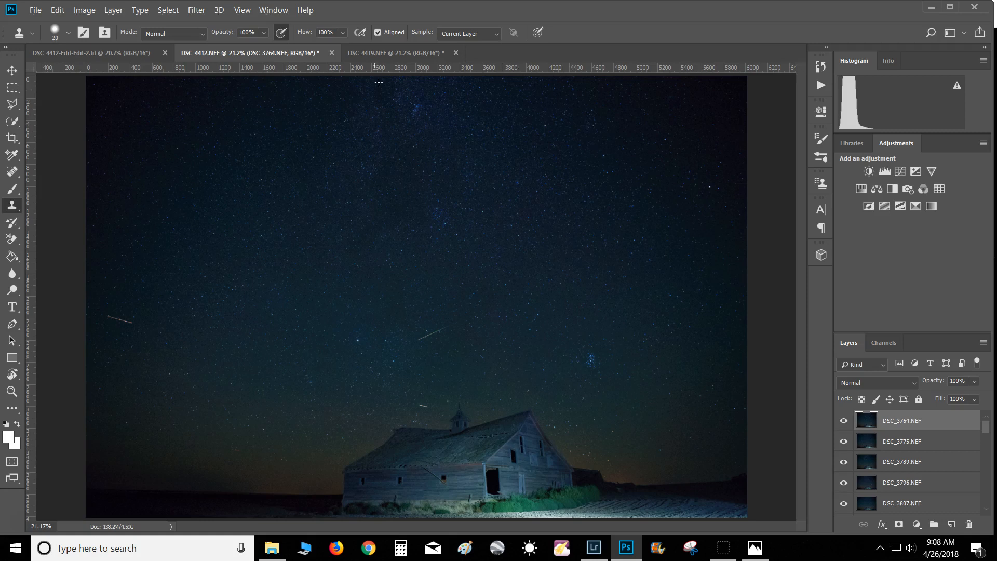
# Align on DSC_4419's barn window, paint in DSC_3764's streak, and return to the stack
pyautogui.click(394, 52)
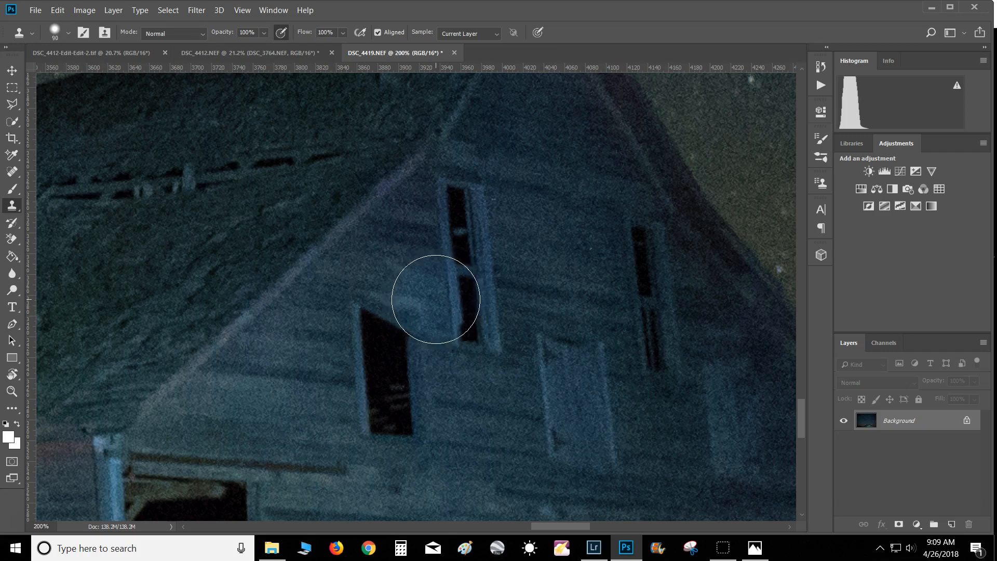
pyautogui.click(436, 299)
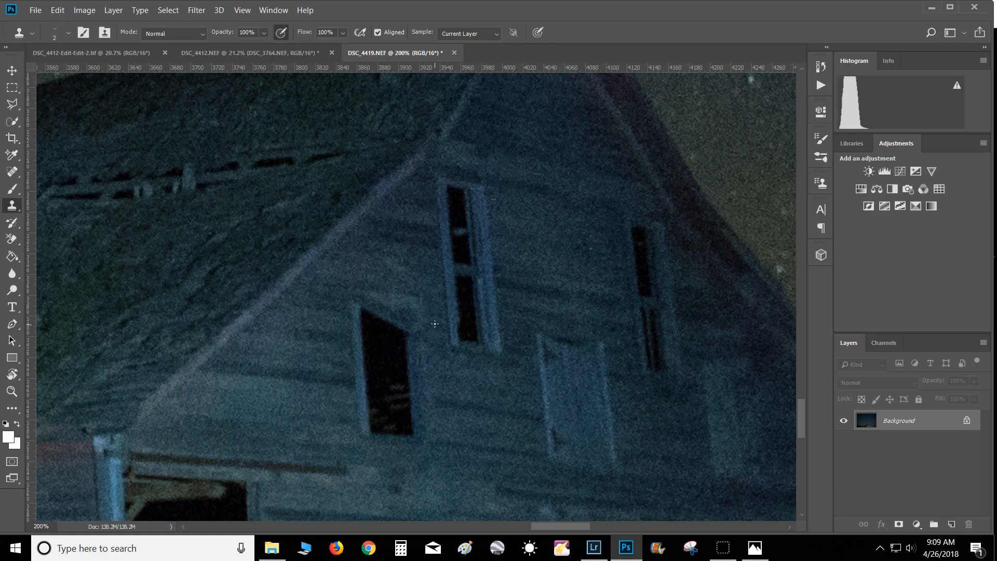
pyautogui.moveTo(437, 352)
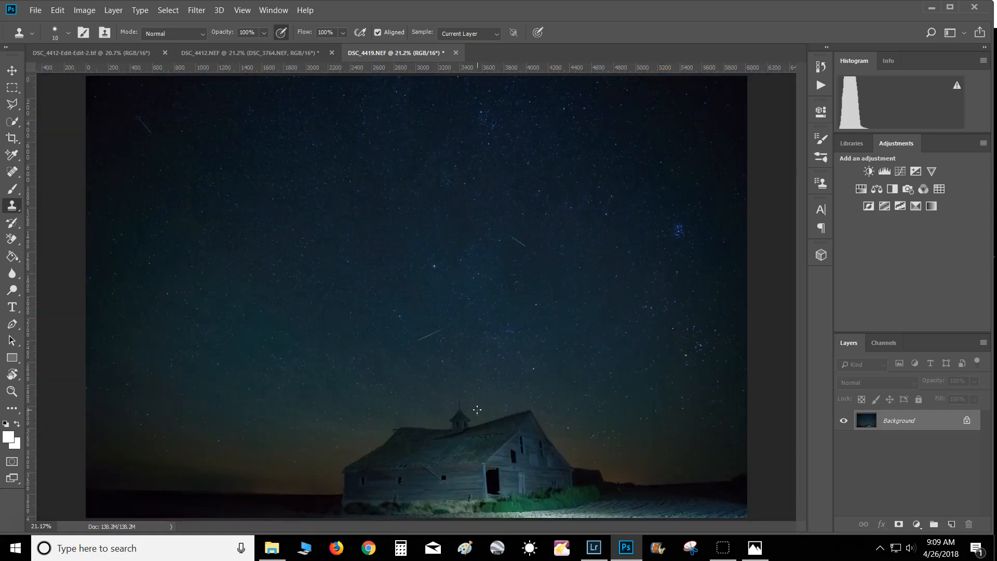
pyautogui.click(248, 52)
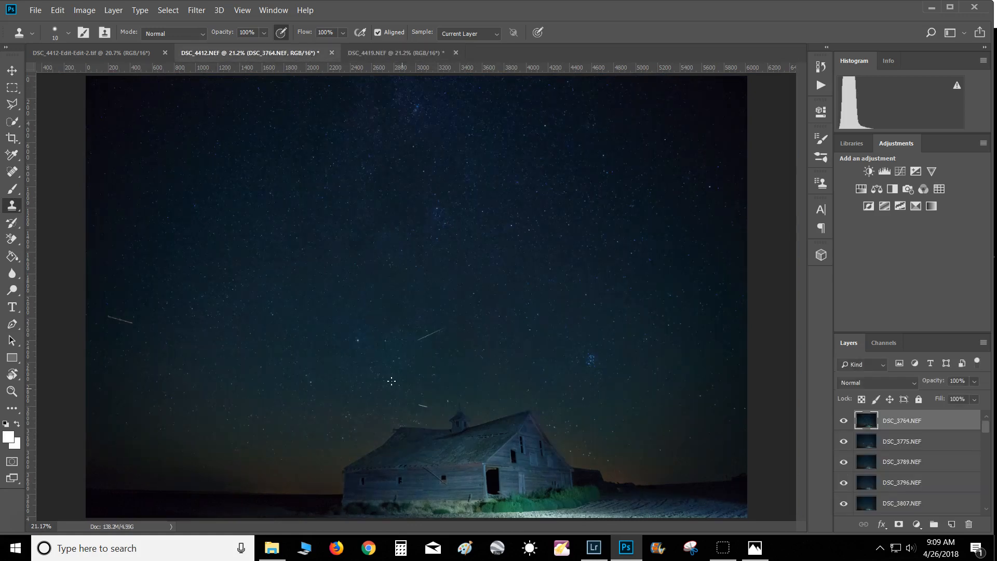
pyautogui.moveTo(474, 347)
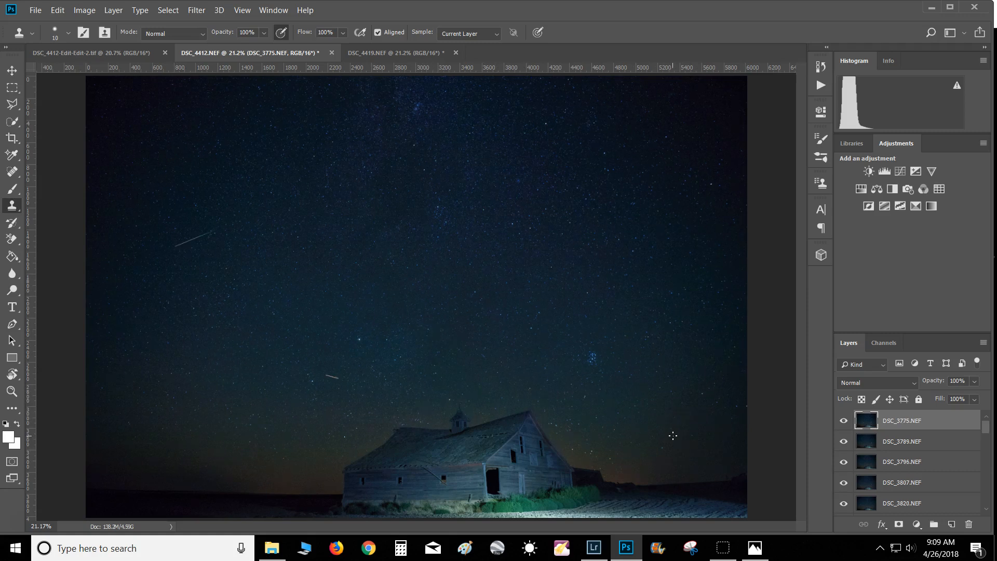
pyautogui.moveTo(521, 481)
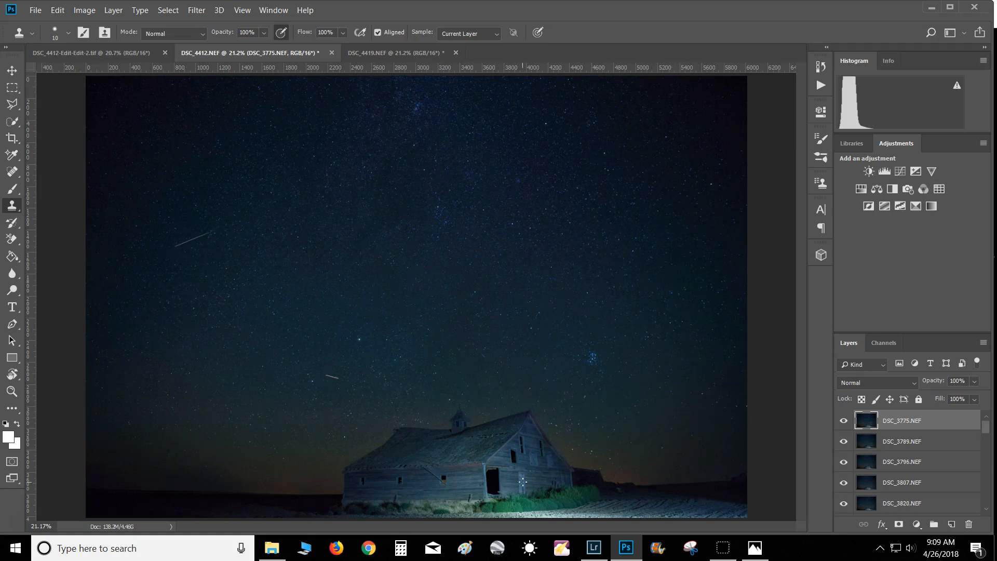
pyautogui.moveTo(533, 456)
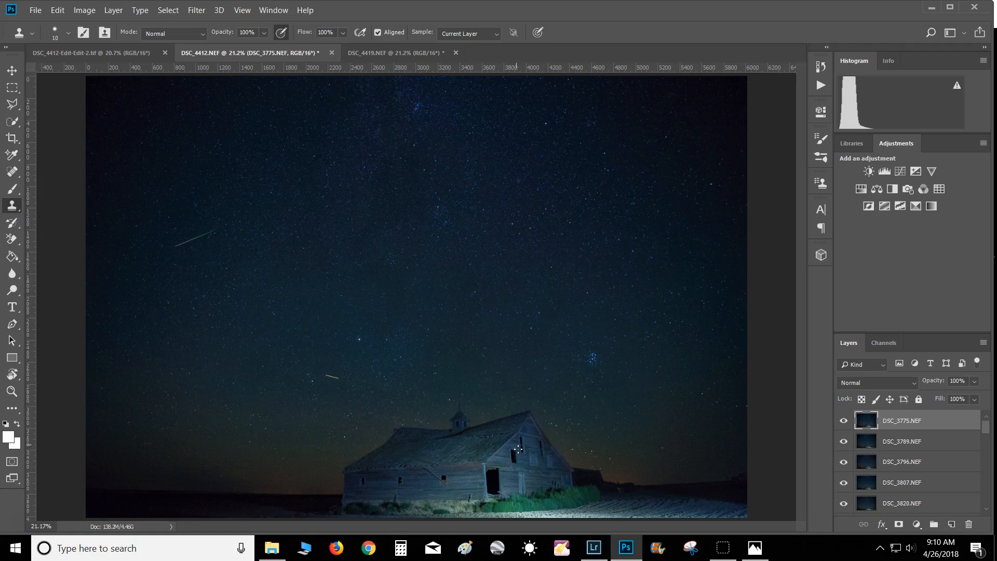
# Align on the barn window and paint DSC_3775's long colourful streak into DSC_4419's left sky
pyautogui.click(394, 52)
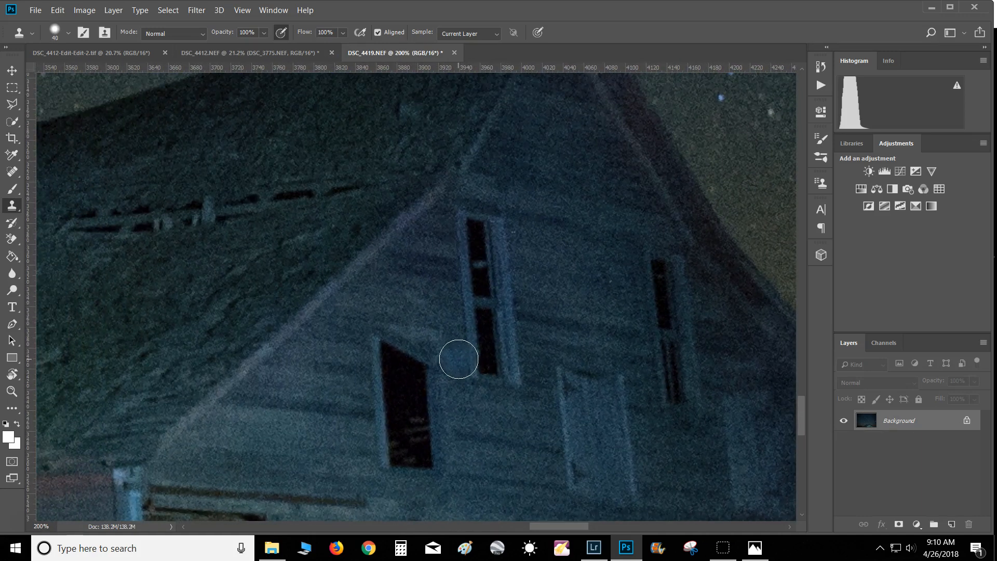
pyautogui.click(451, 374)
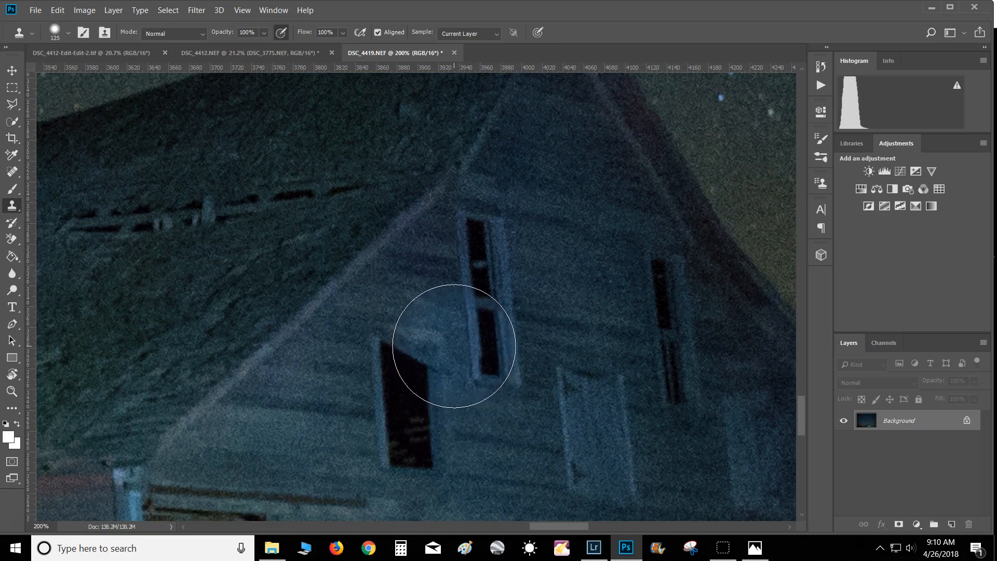
pyautogui.click(455, 347)
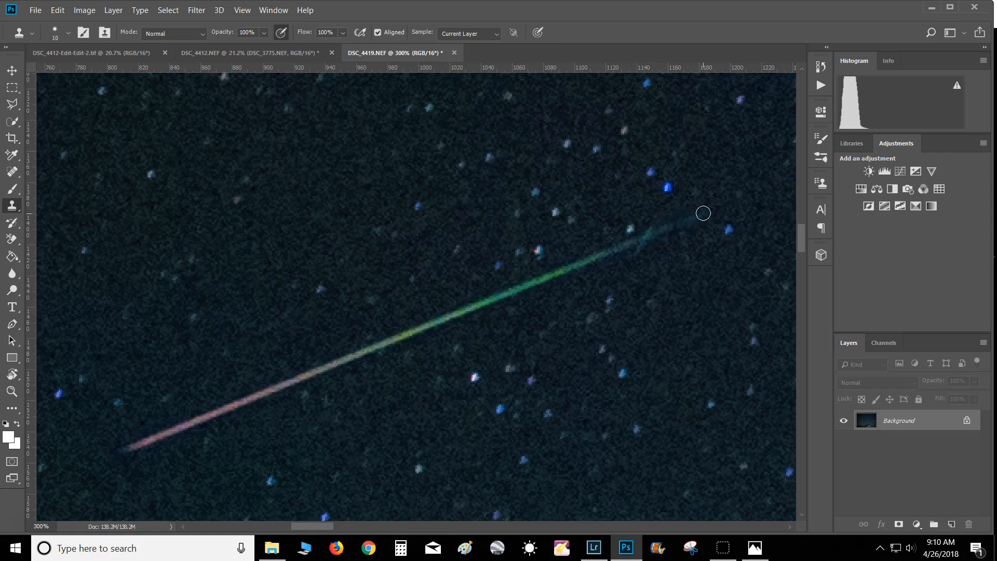
pyautogui.moveTo(110, 456)
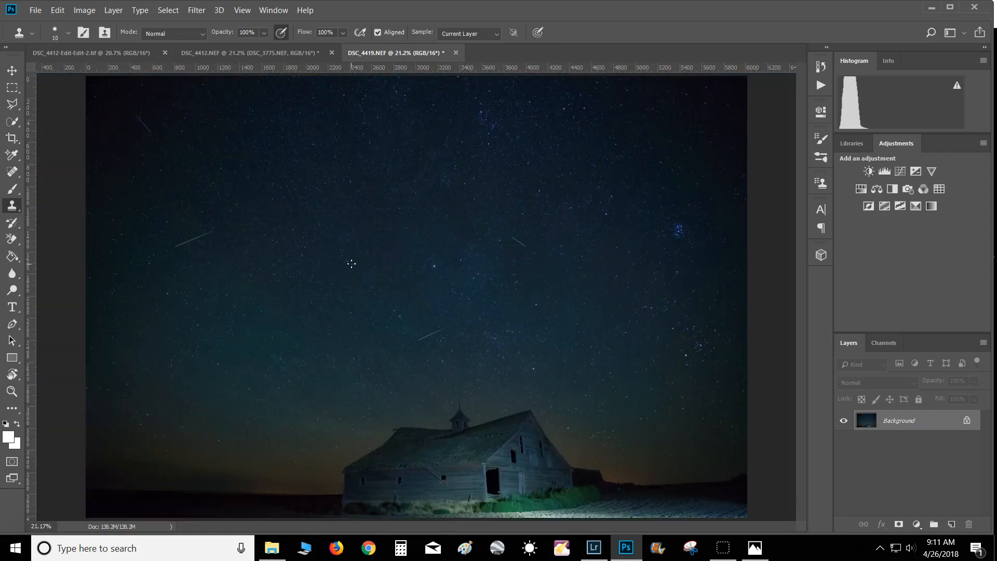
pyautogui.moveTo(308, 179)
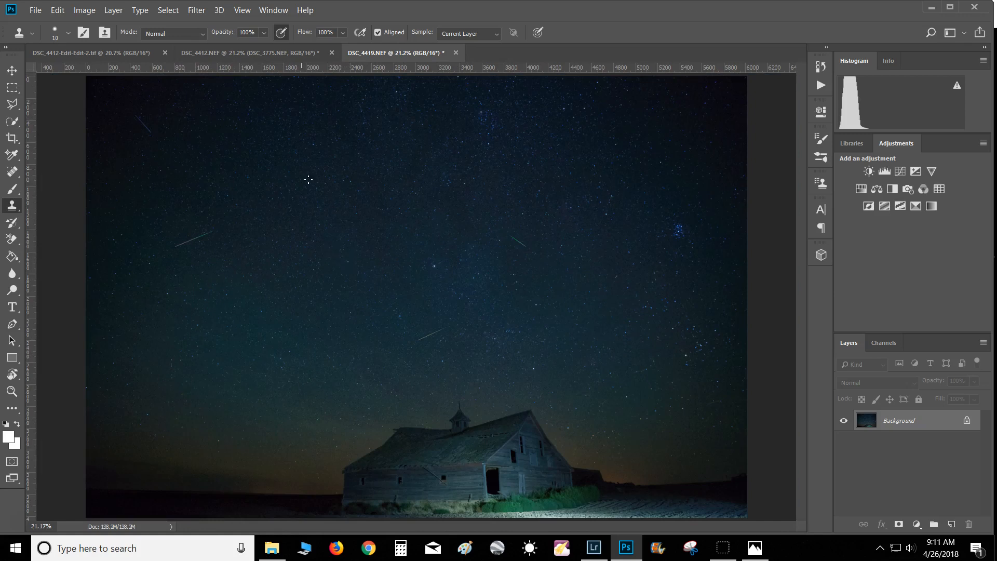
pyautogui.click(92, 52)
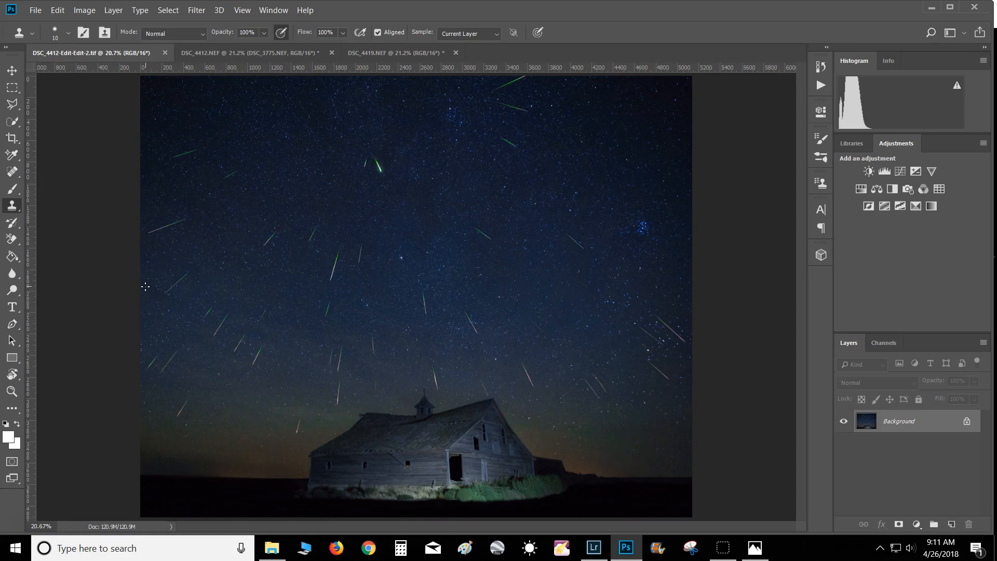
pyautogui.moveTo(141, 331)
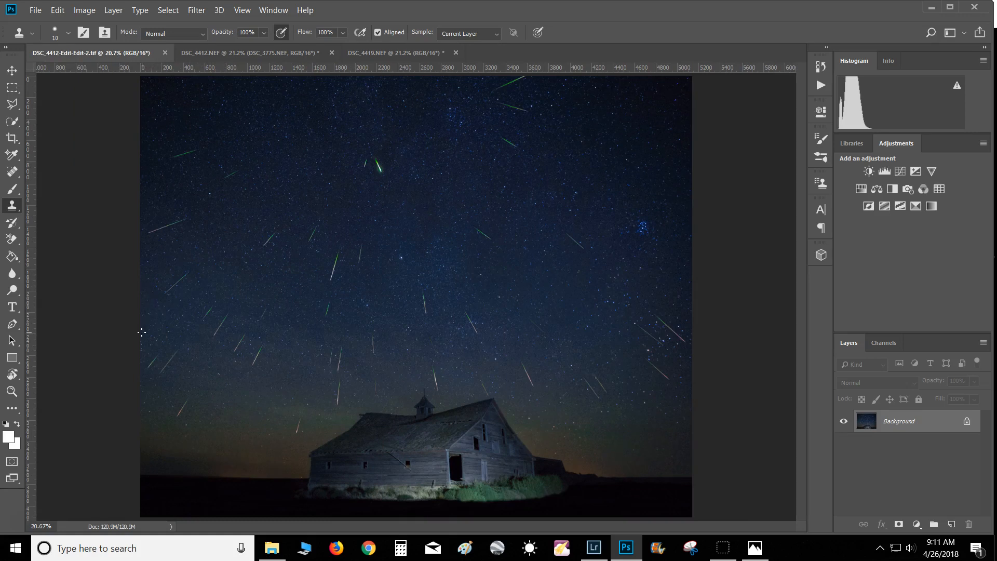
pyautogui.moveTo(440, 371)
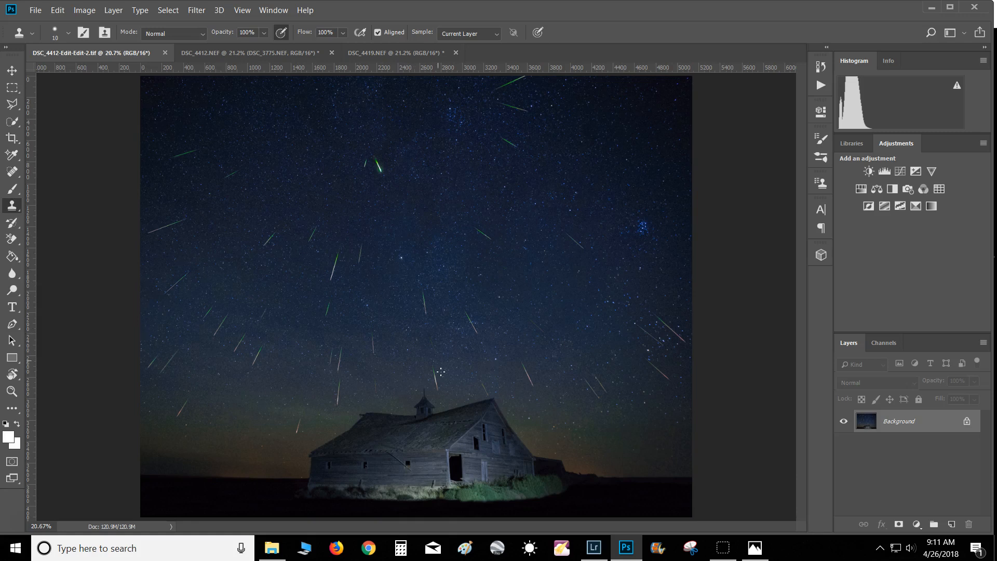
pyautogui.moveTo(323, 346)
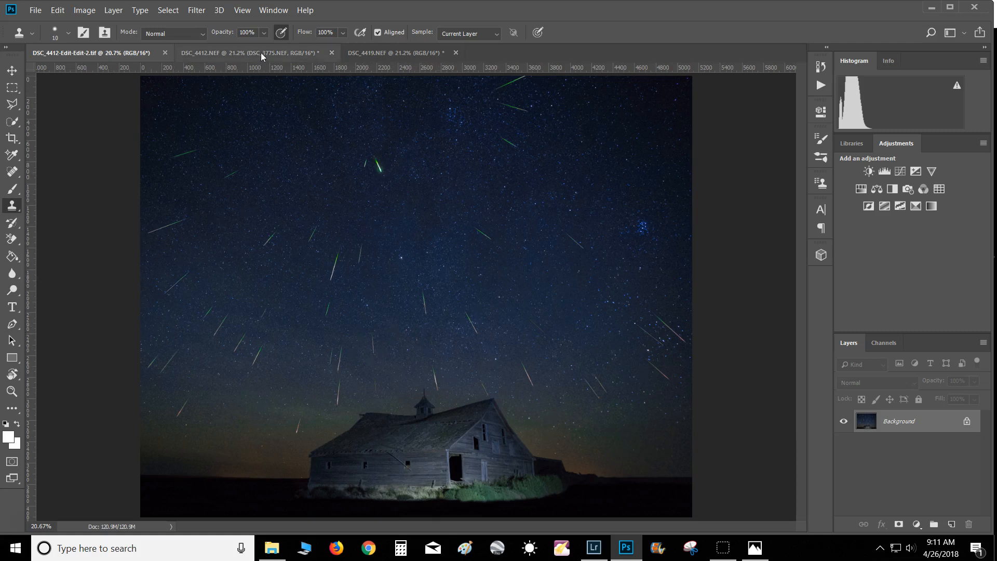
# Compare barn photo DSC_4419 with the finished .tif composite, ending on the composite
pyautogui.click(394, 52)
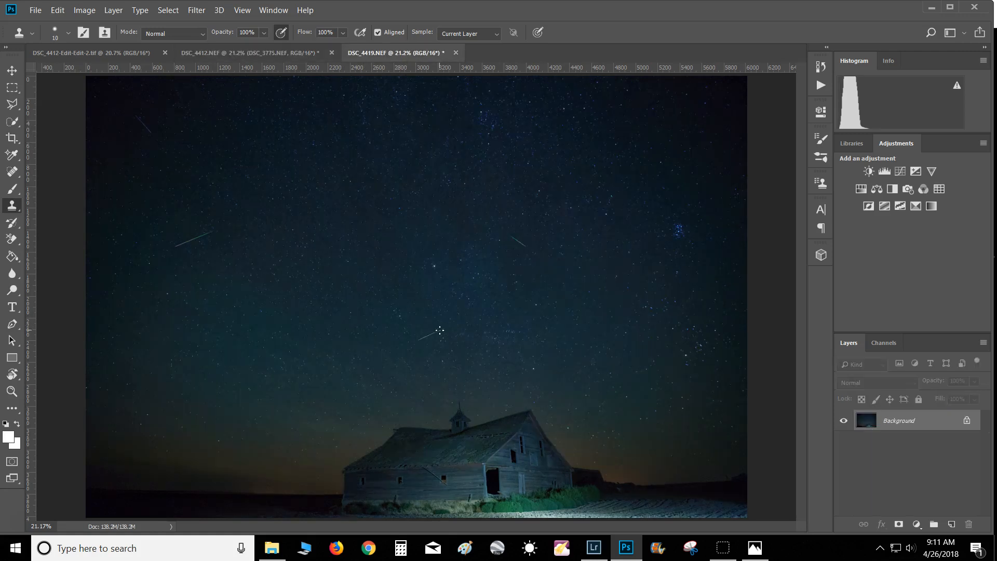
pyautogui.click(89, 52)
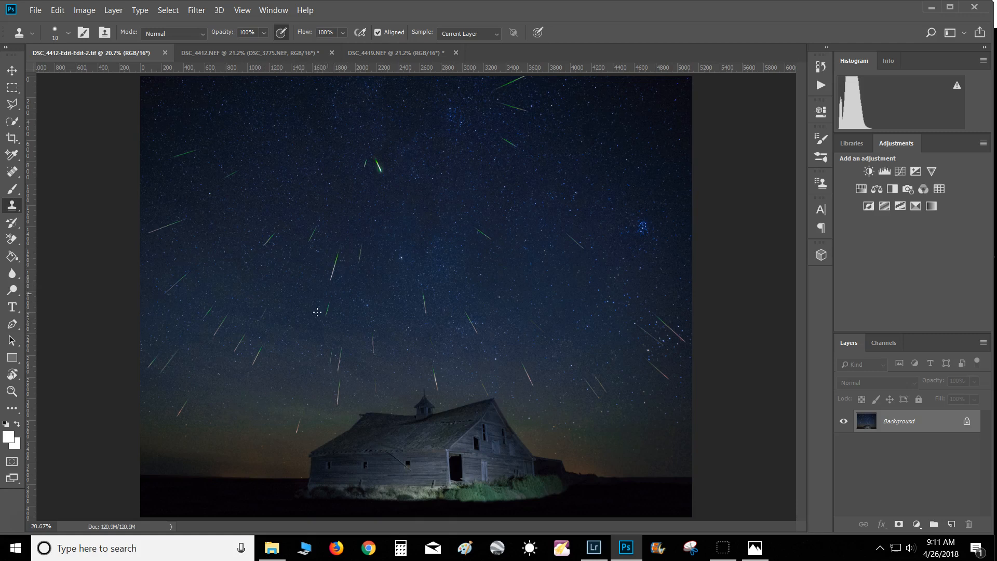
pyautogui.moveTo(566, 103)
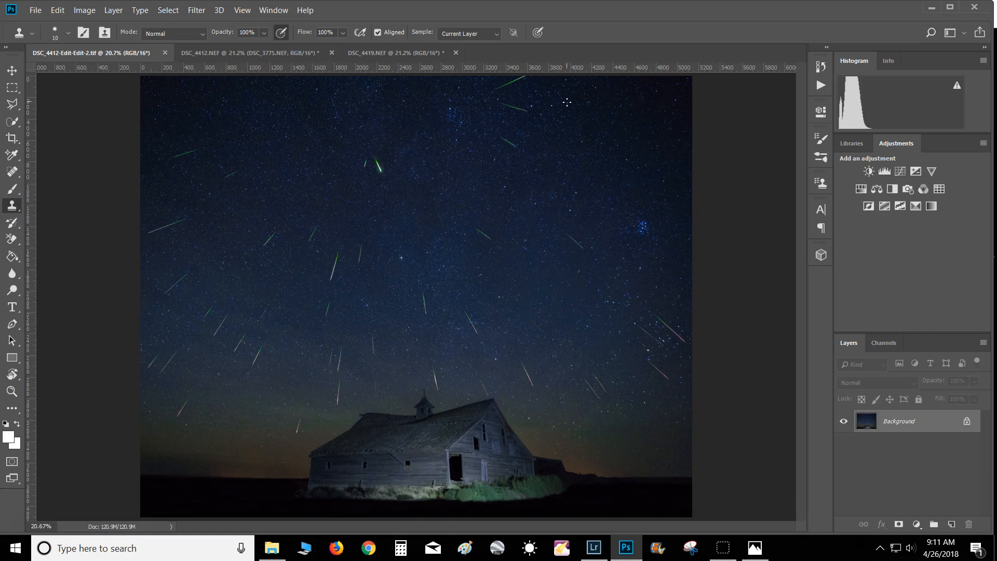
pyautogui.moveTo(340, 356)
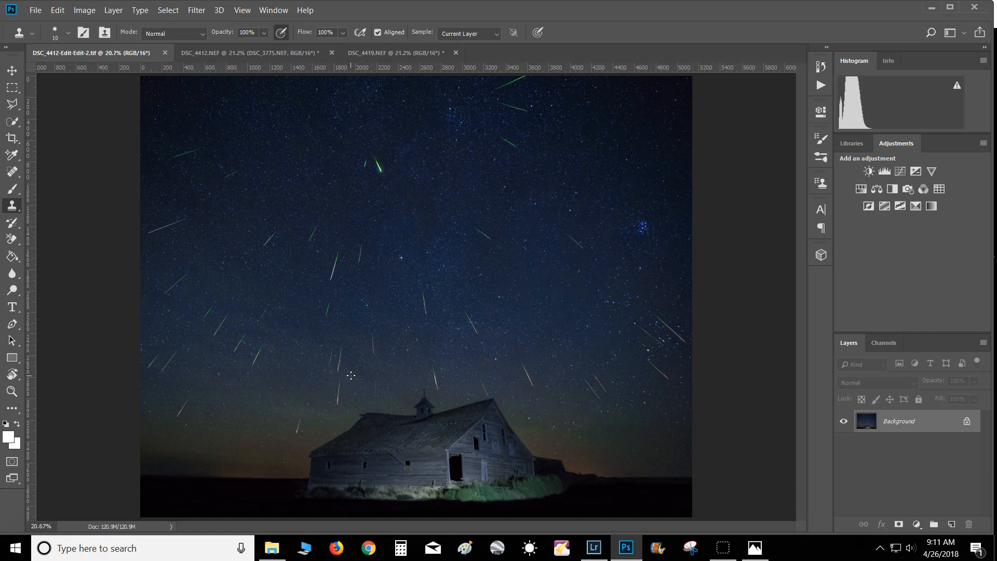
pyautogui.moveTo(365, 371)
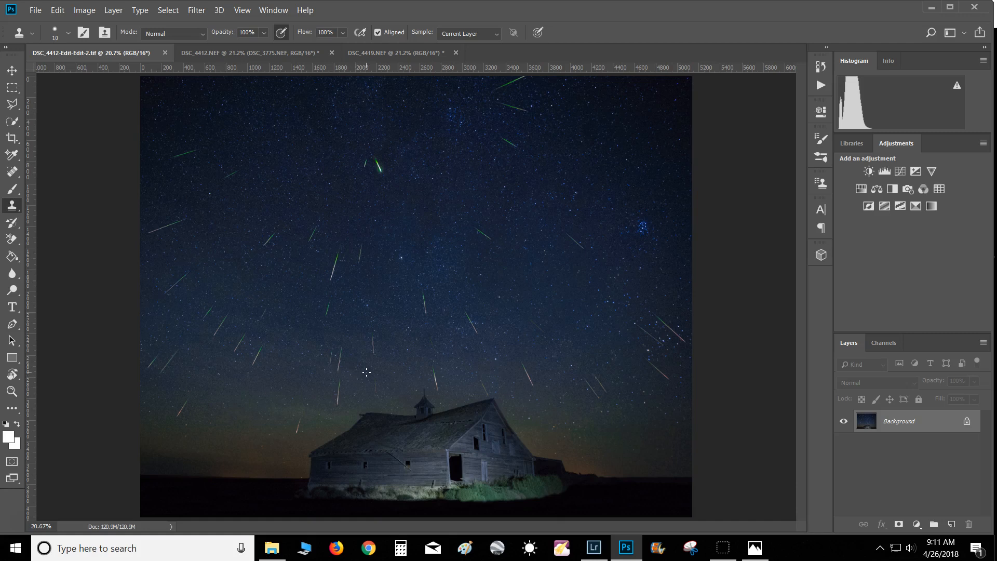